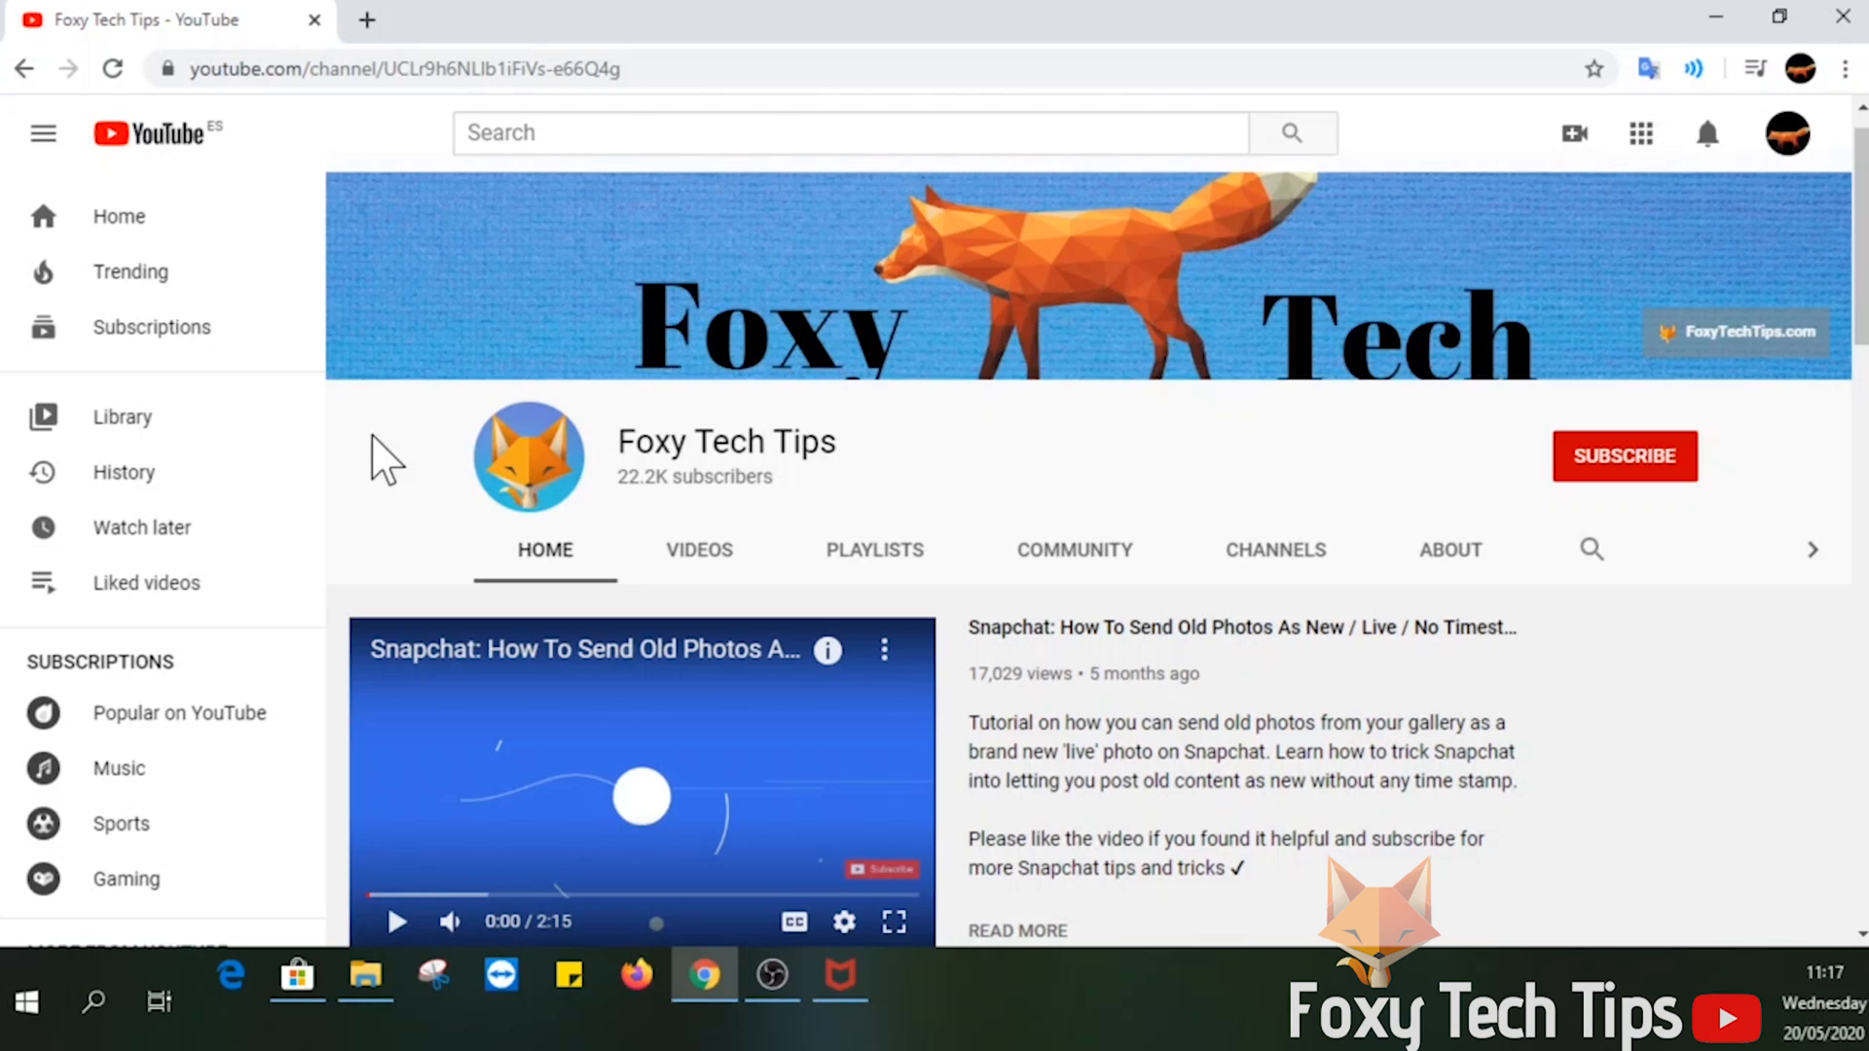
mouse_move(1382, 690)
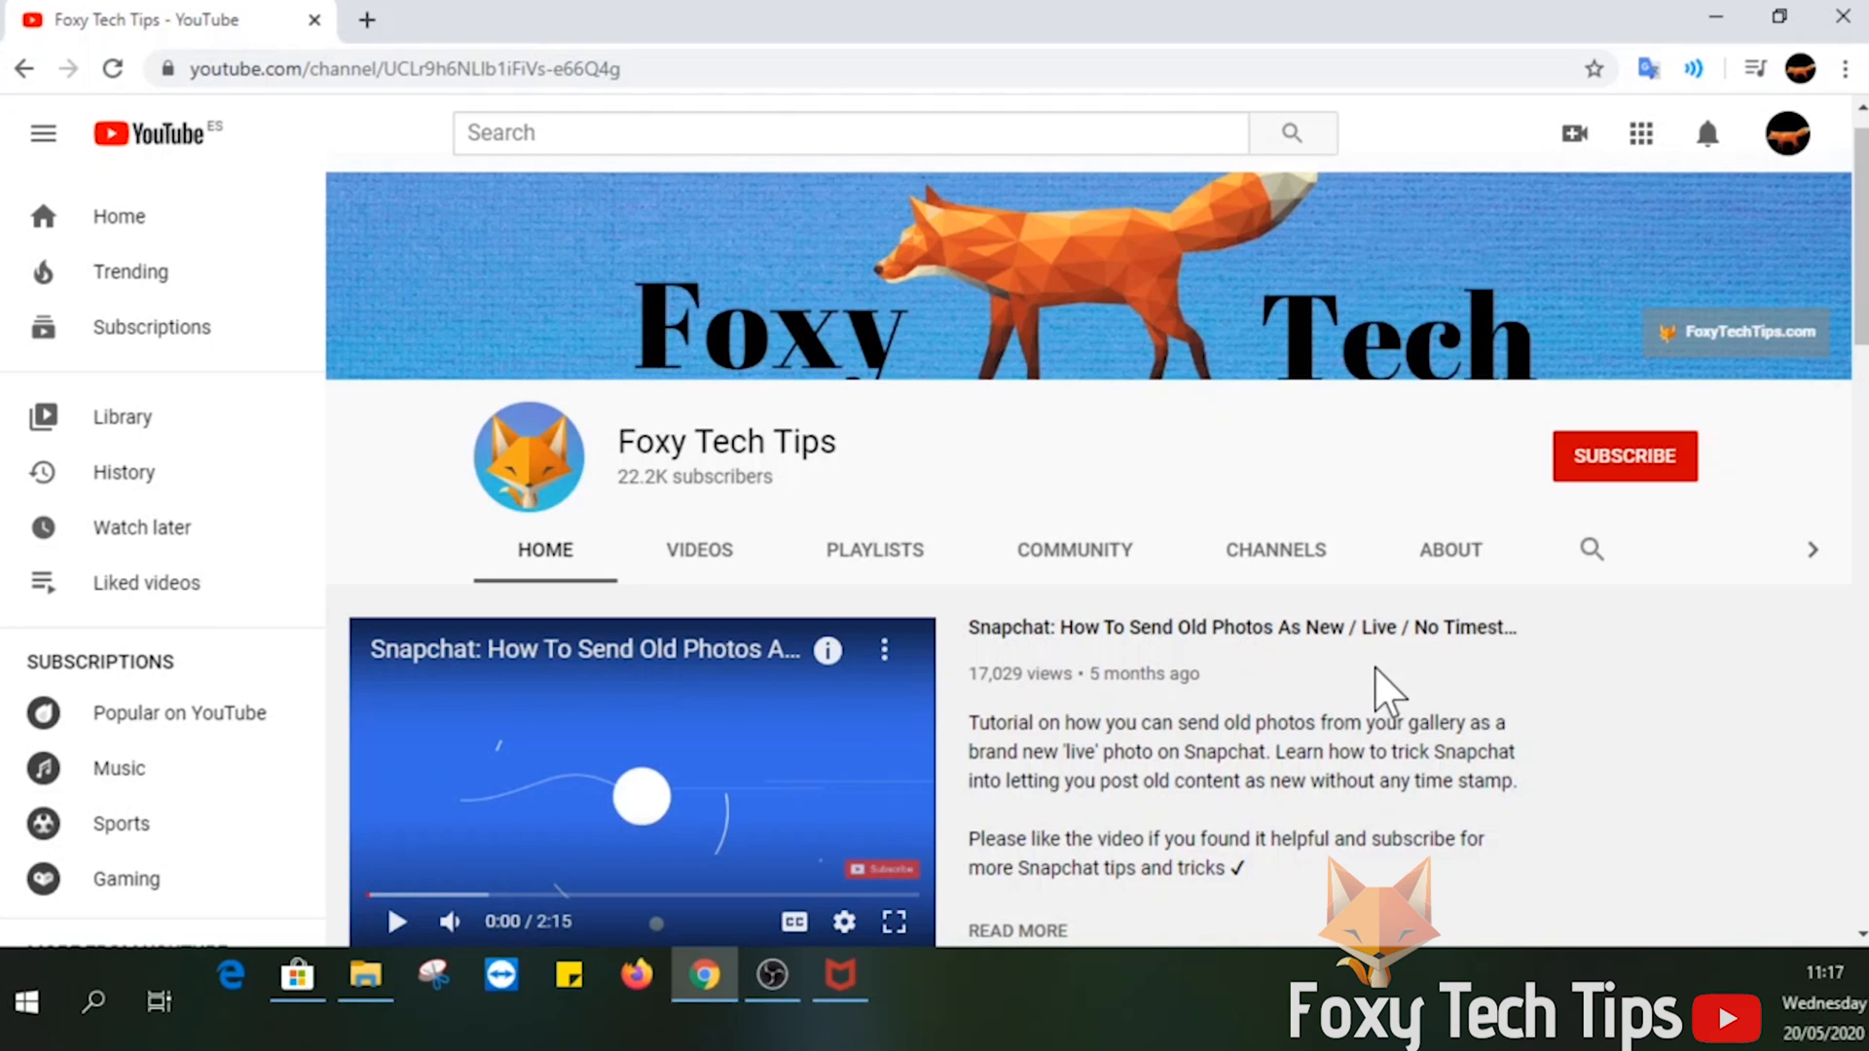
mouse_move(1428, 564)
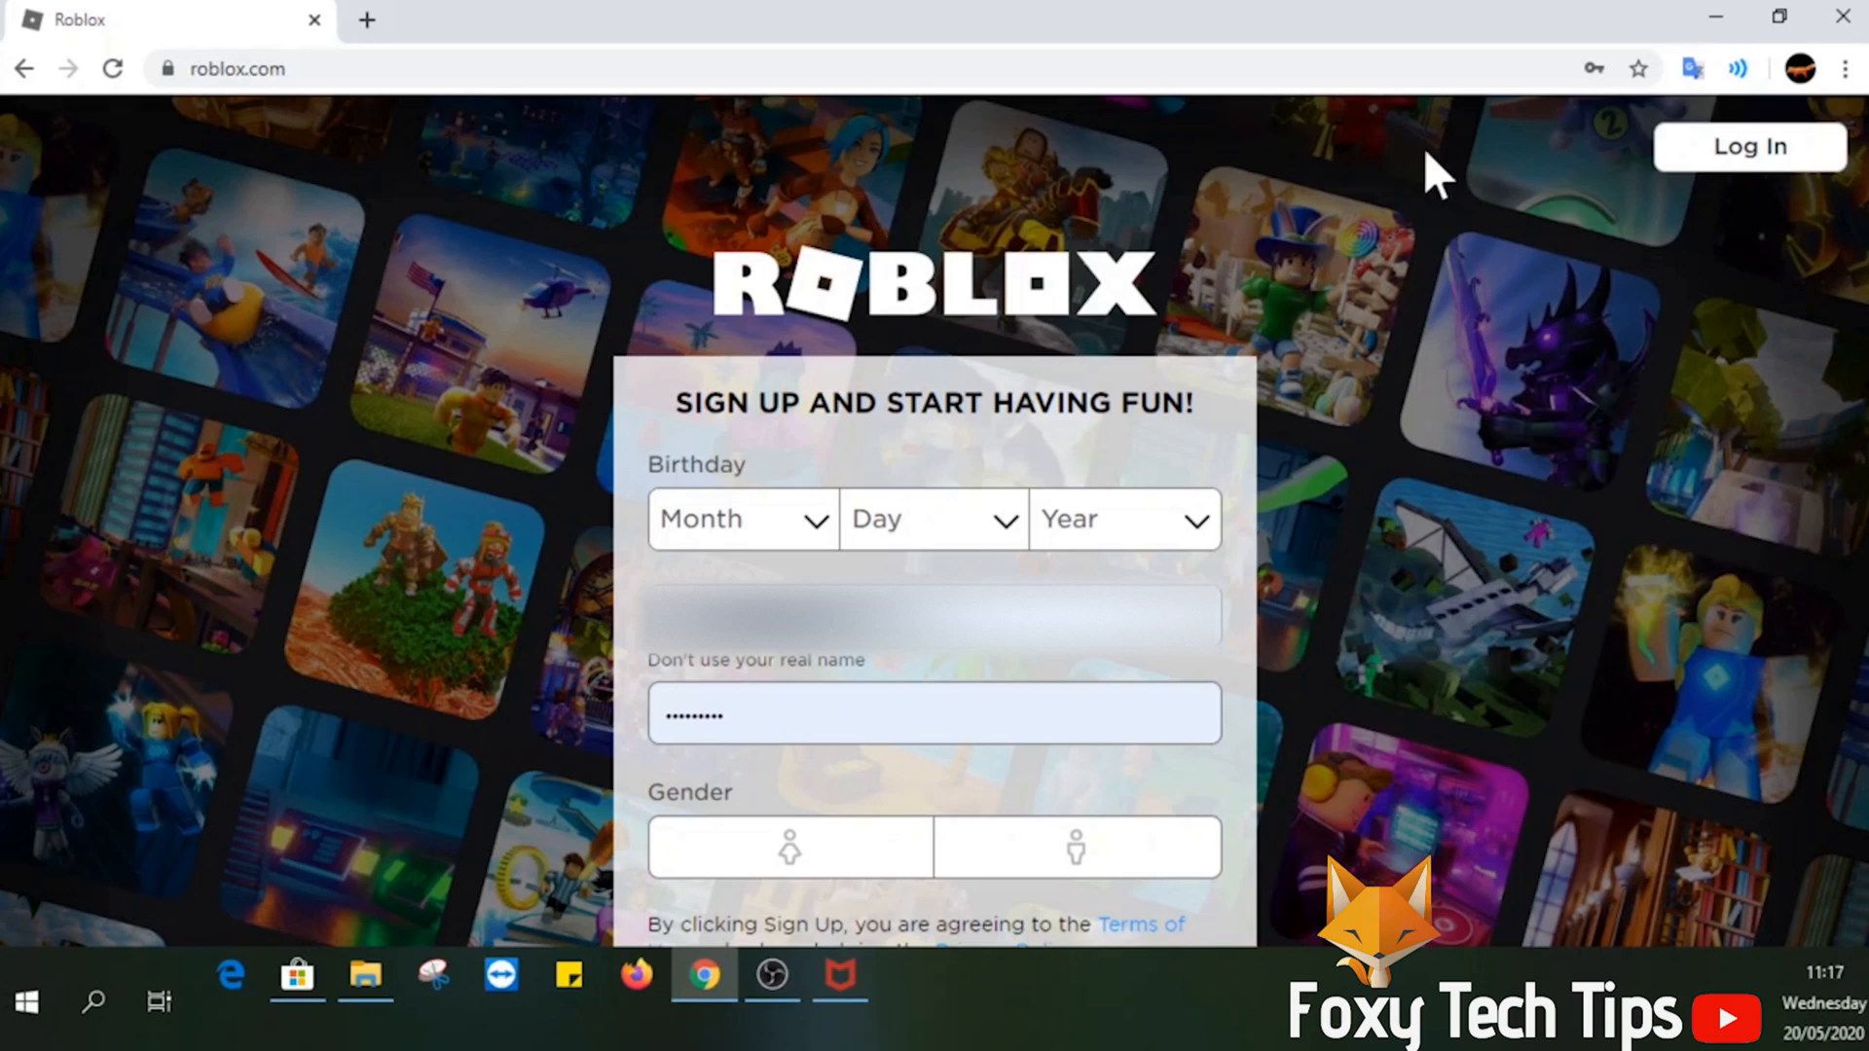
Step: Go to the Roblox login page from the sign-up page via Log In
left_click(1748, 148)
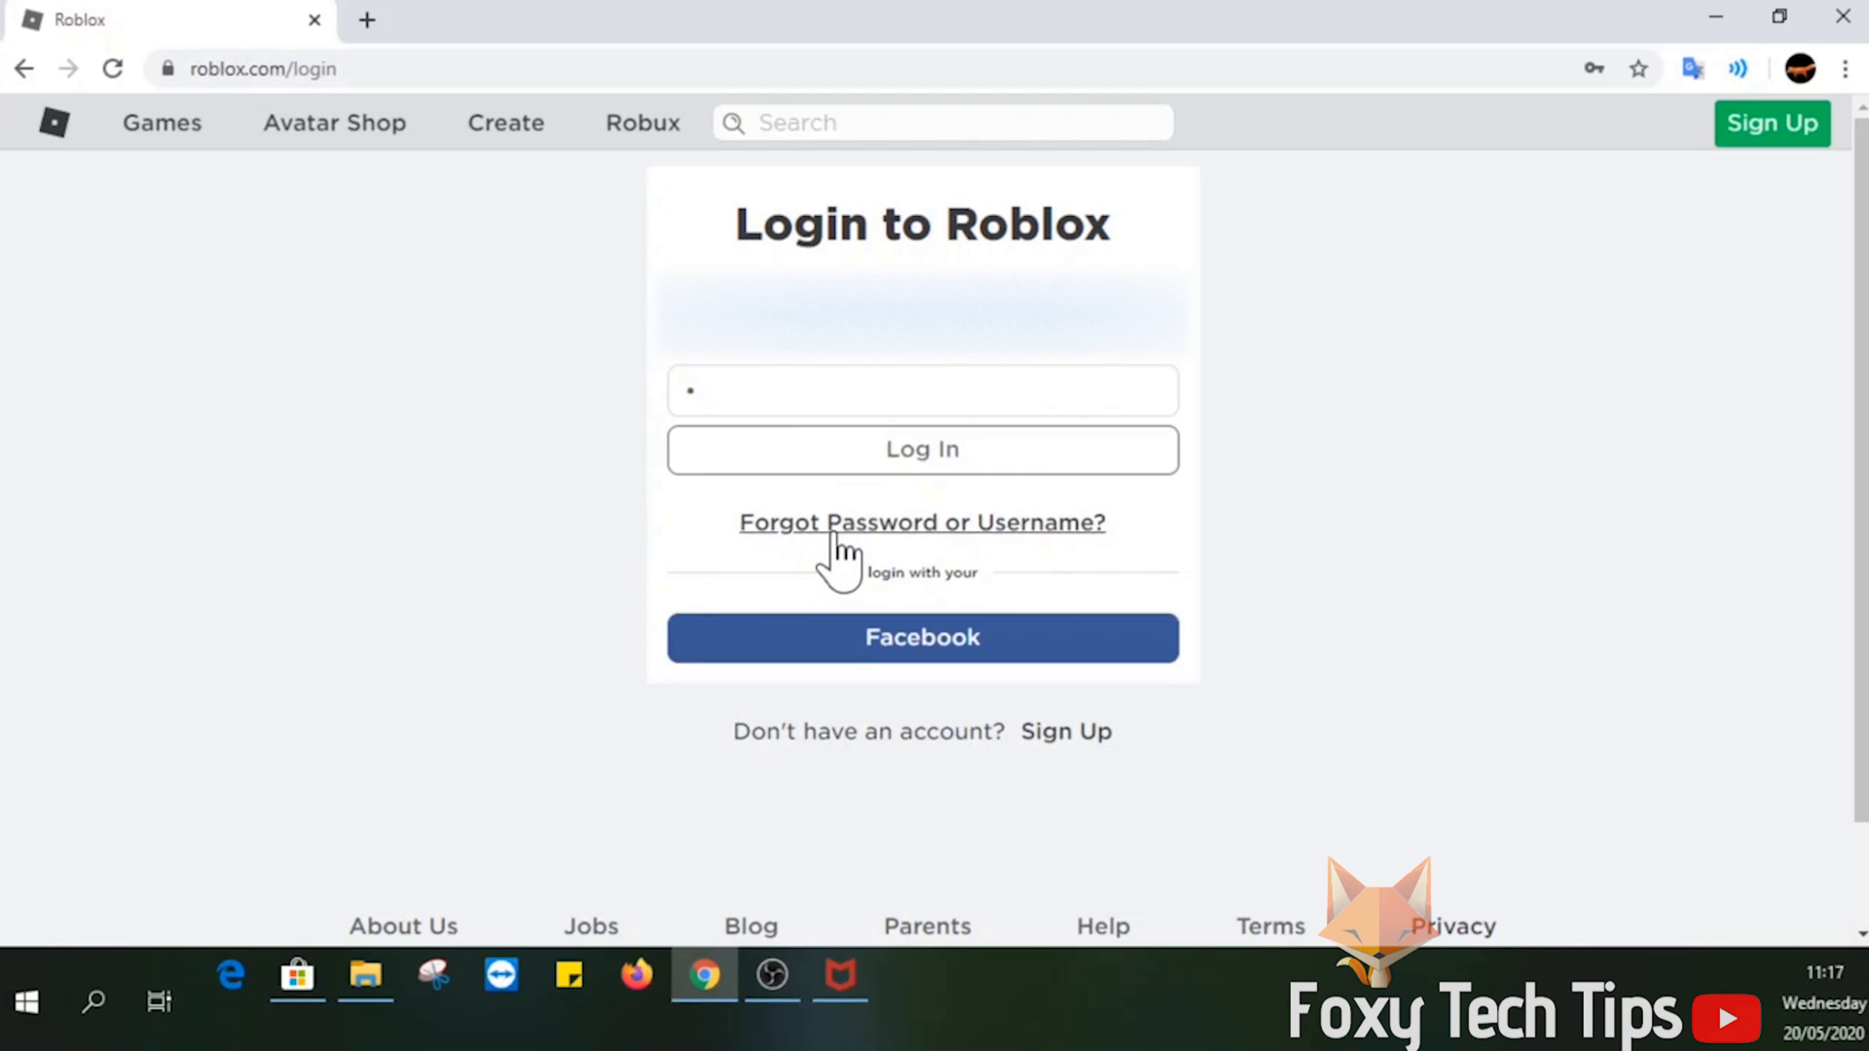
Step: Start forgotten-password recovery, glance at the Username option, and choose resetting by phone number
left_click(923, 522)
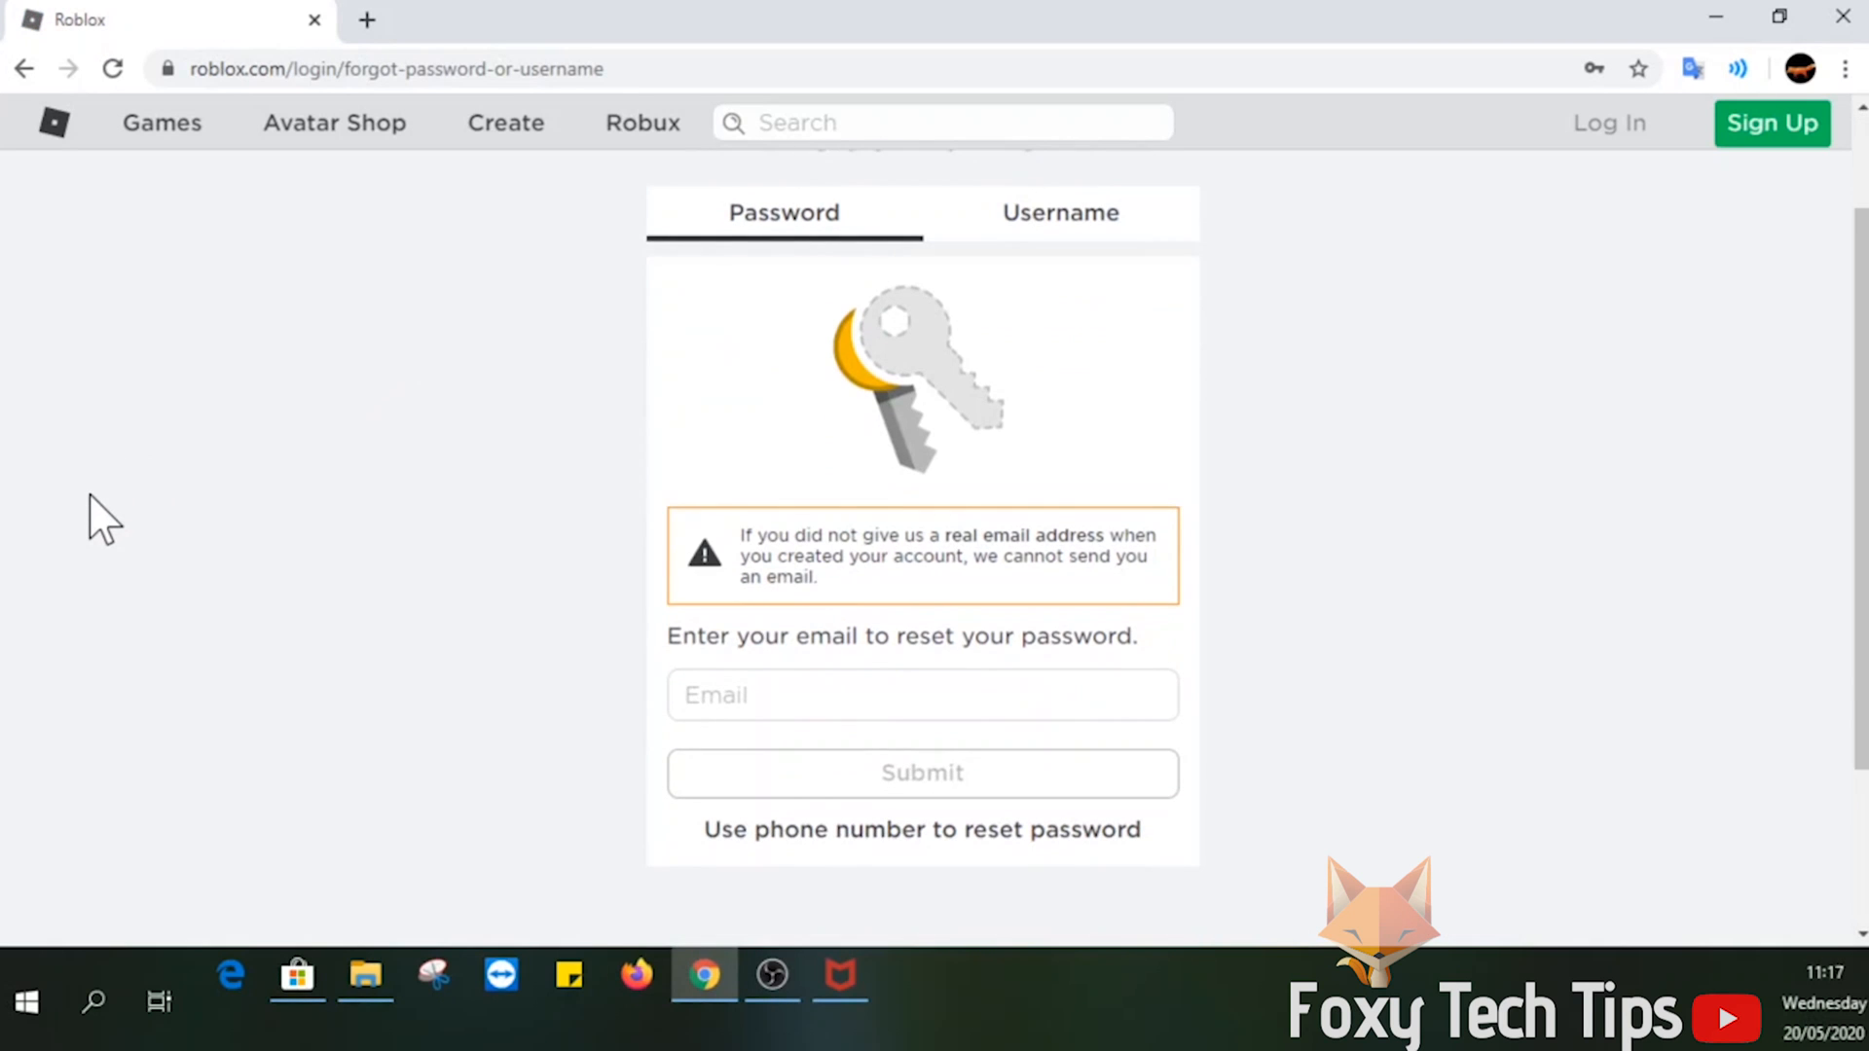
mouse_move(721, 358)
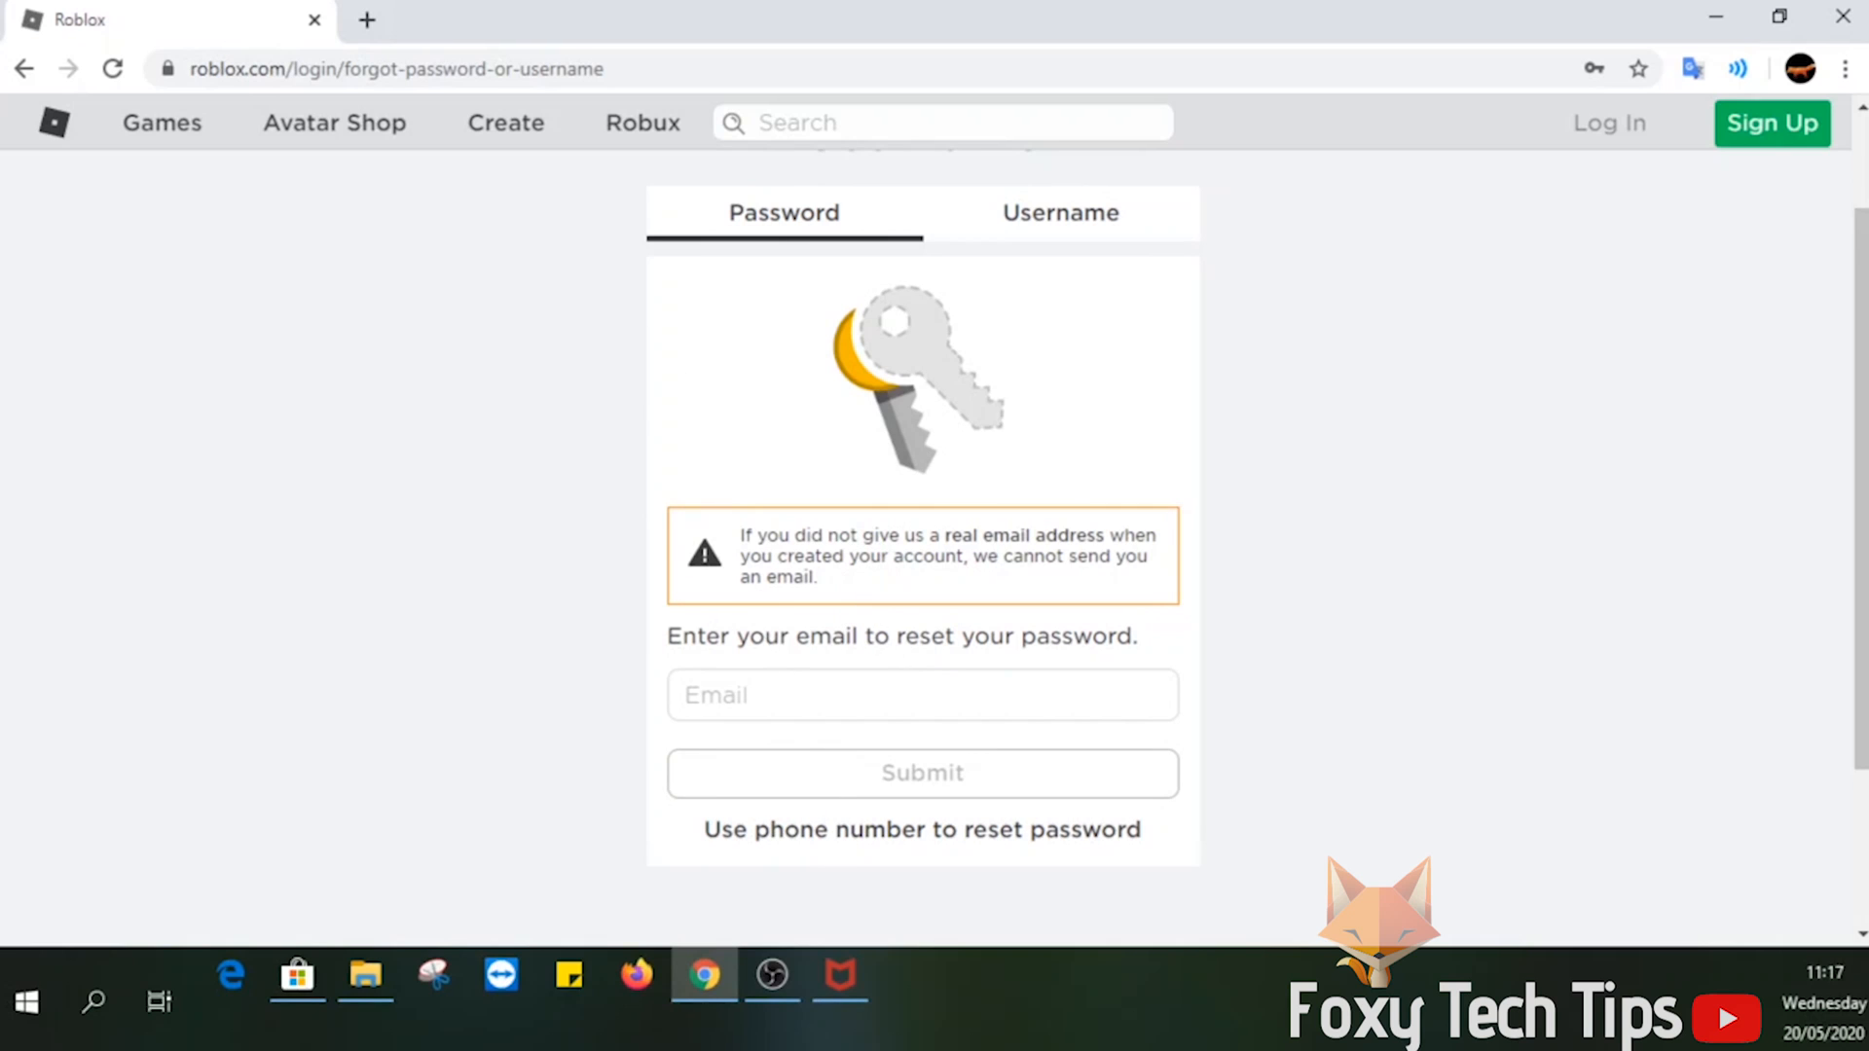
mouse_move(740, 560)
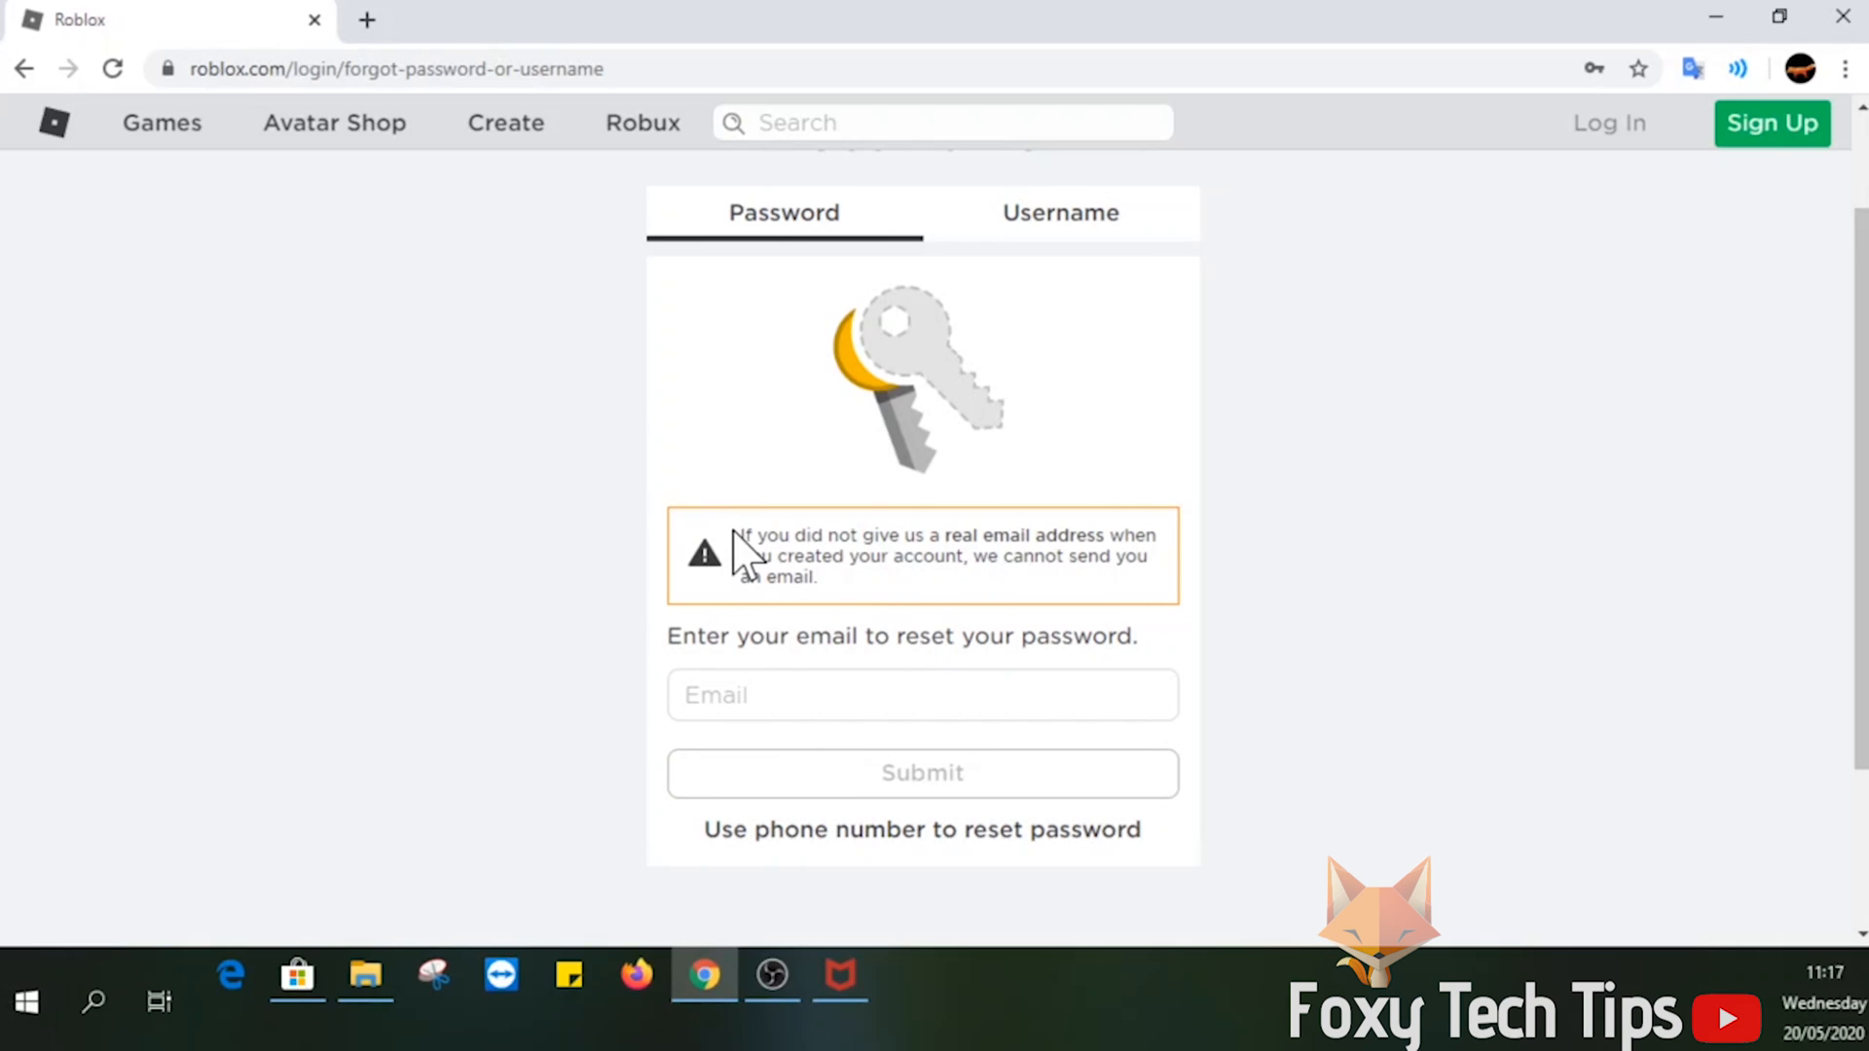
mouse_move(818, 528)
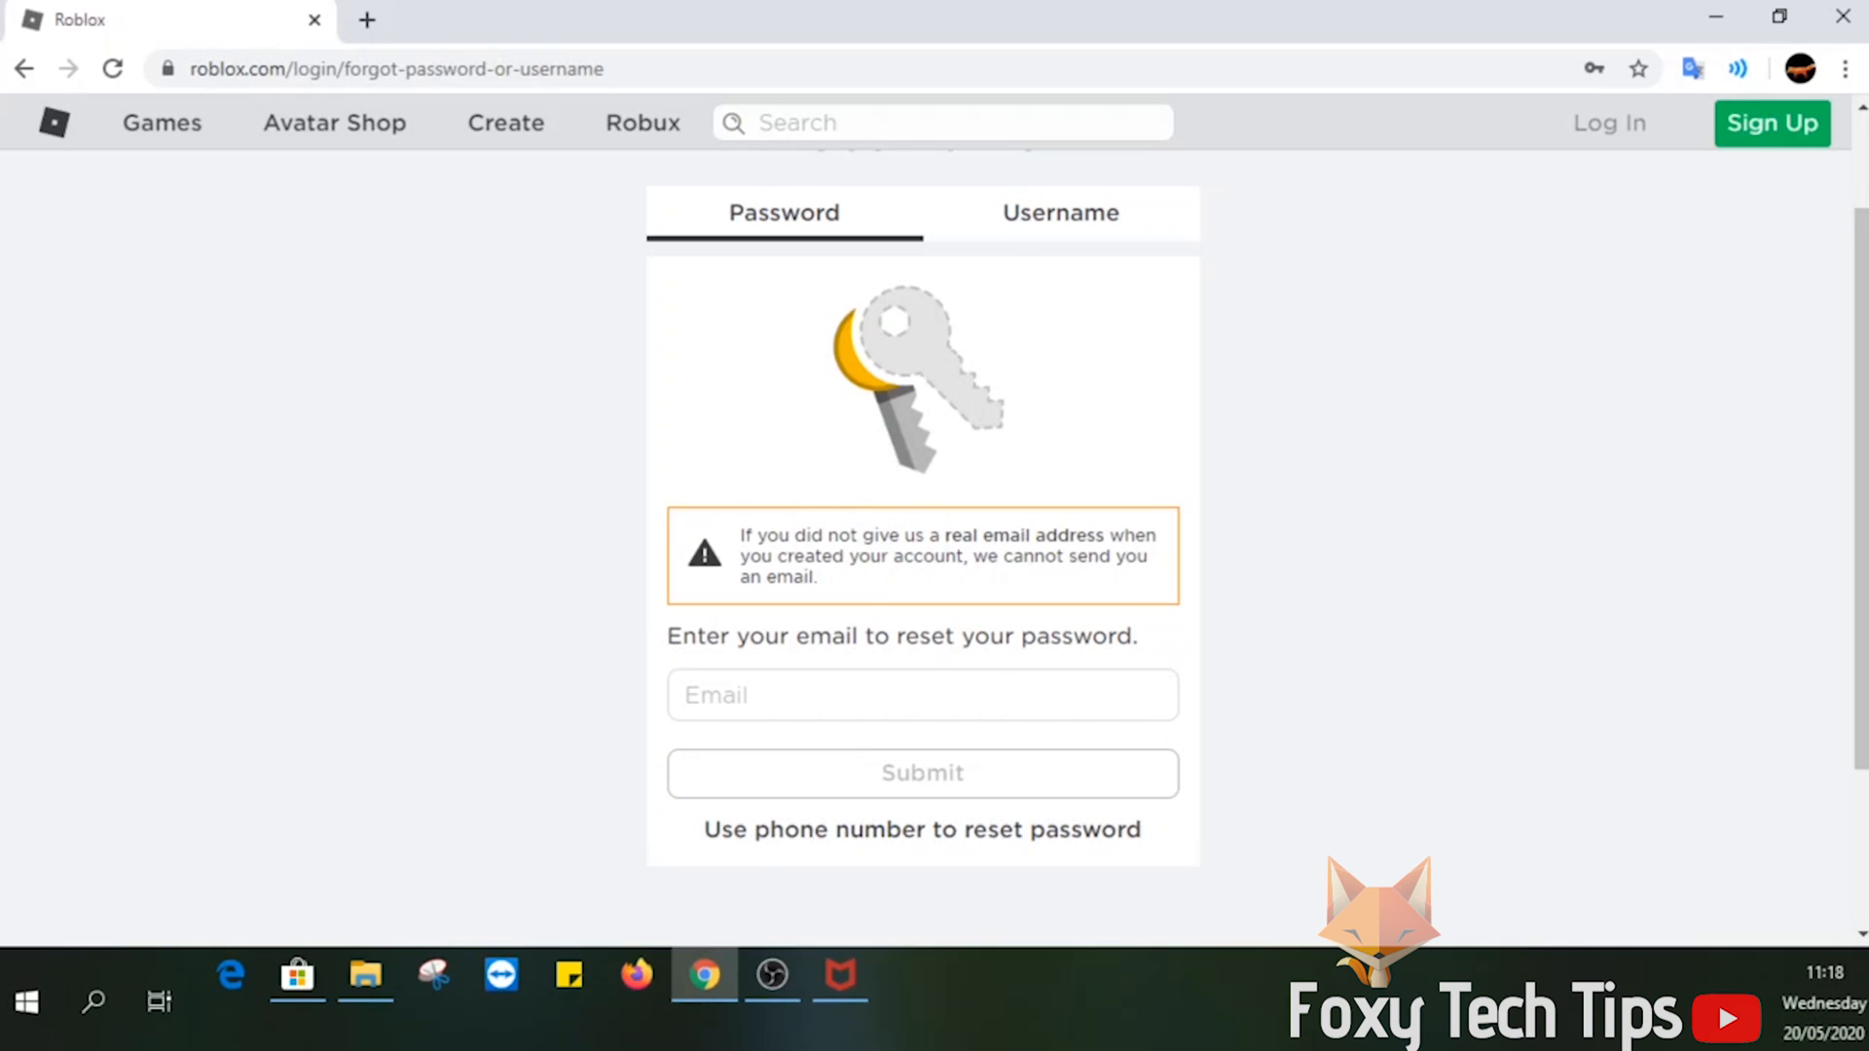
left_click(1061, 214)
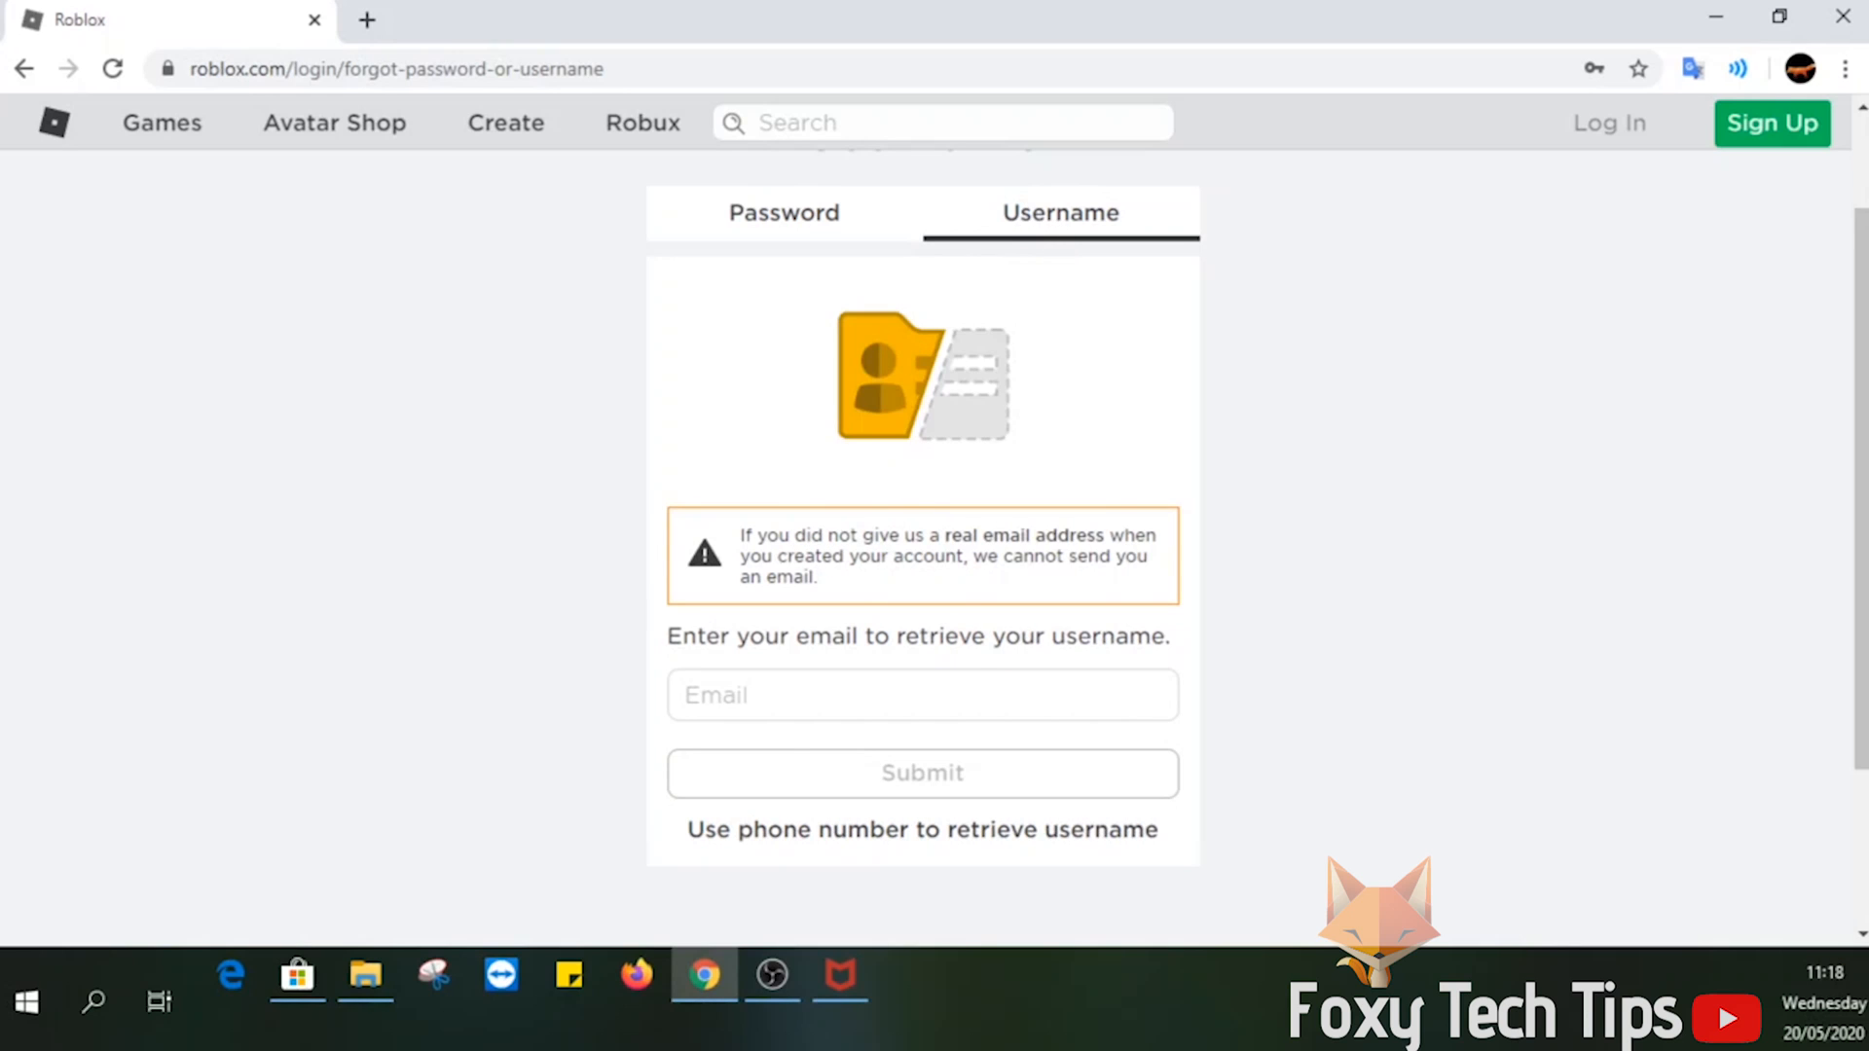
mouse_move(908, 603)
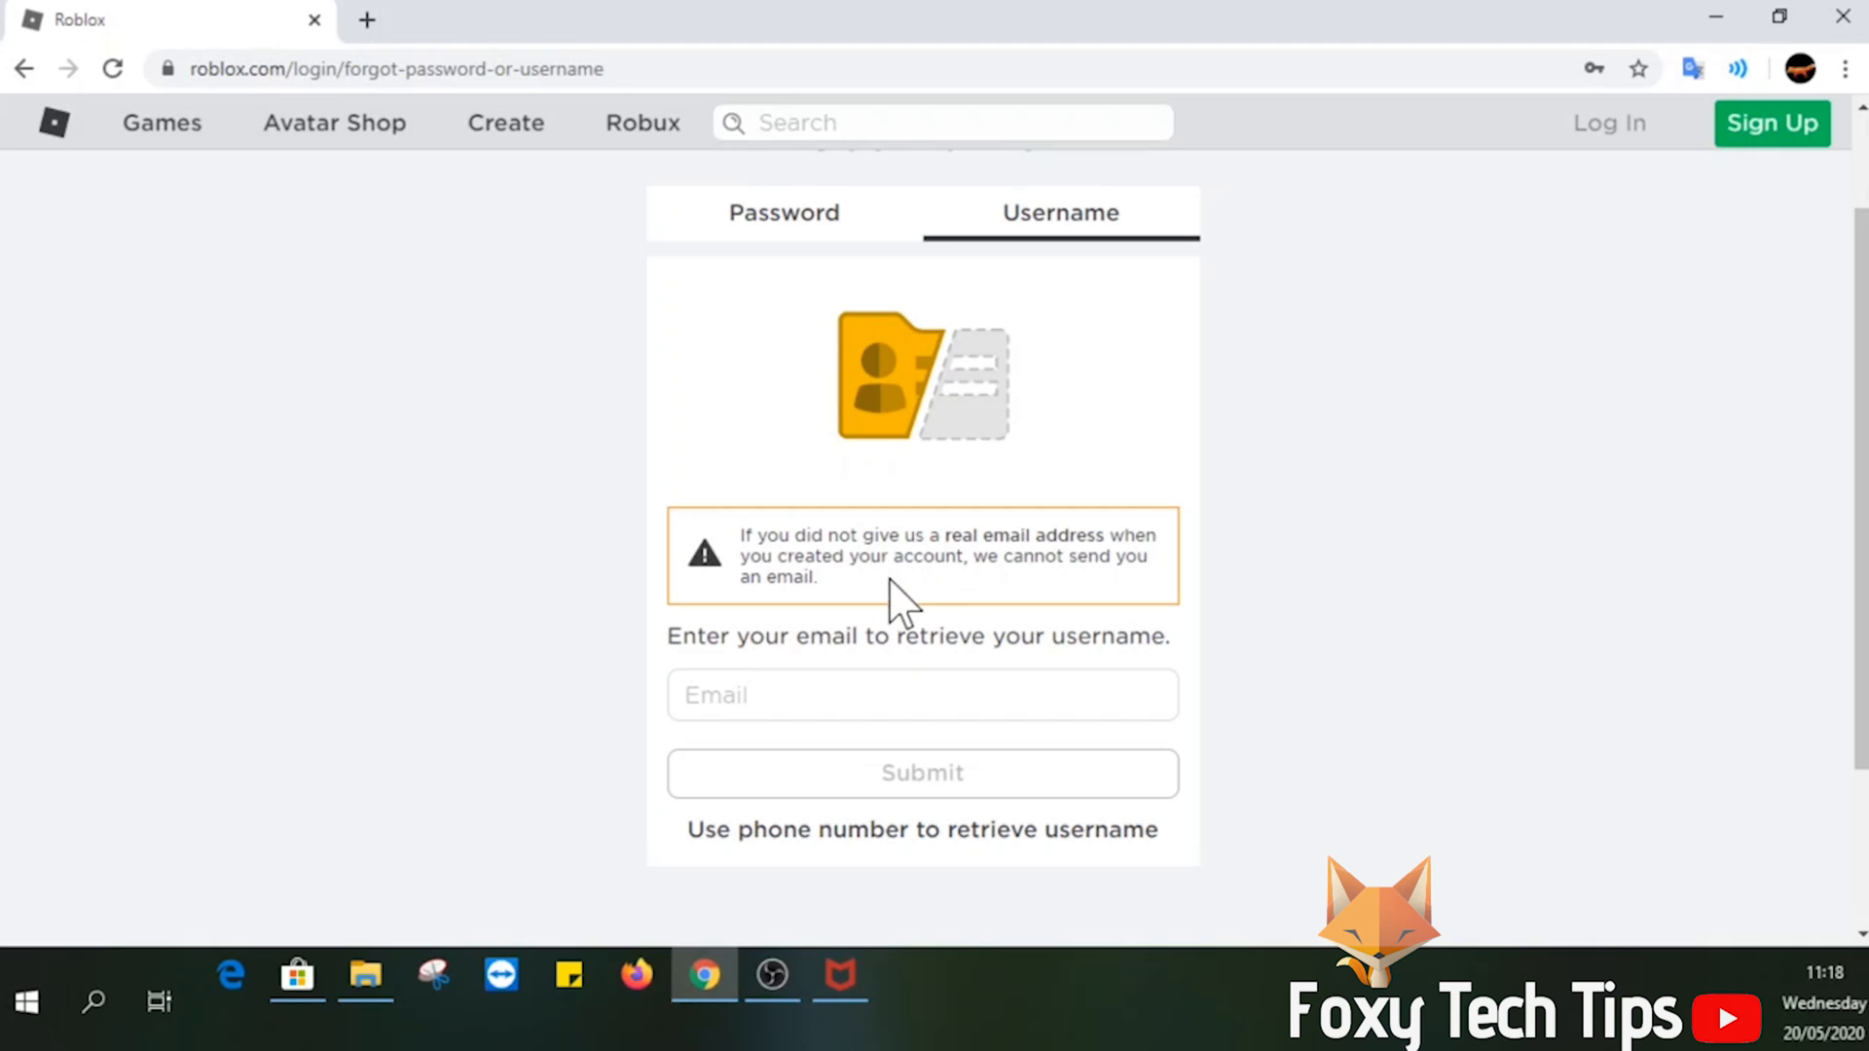
left_click(783, 214)
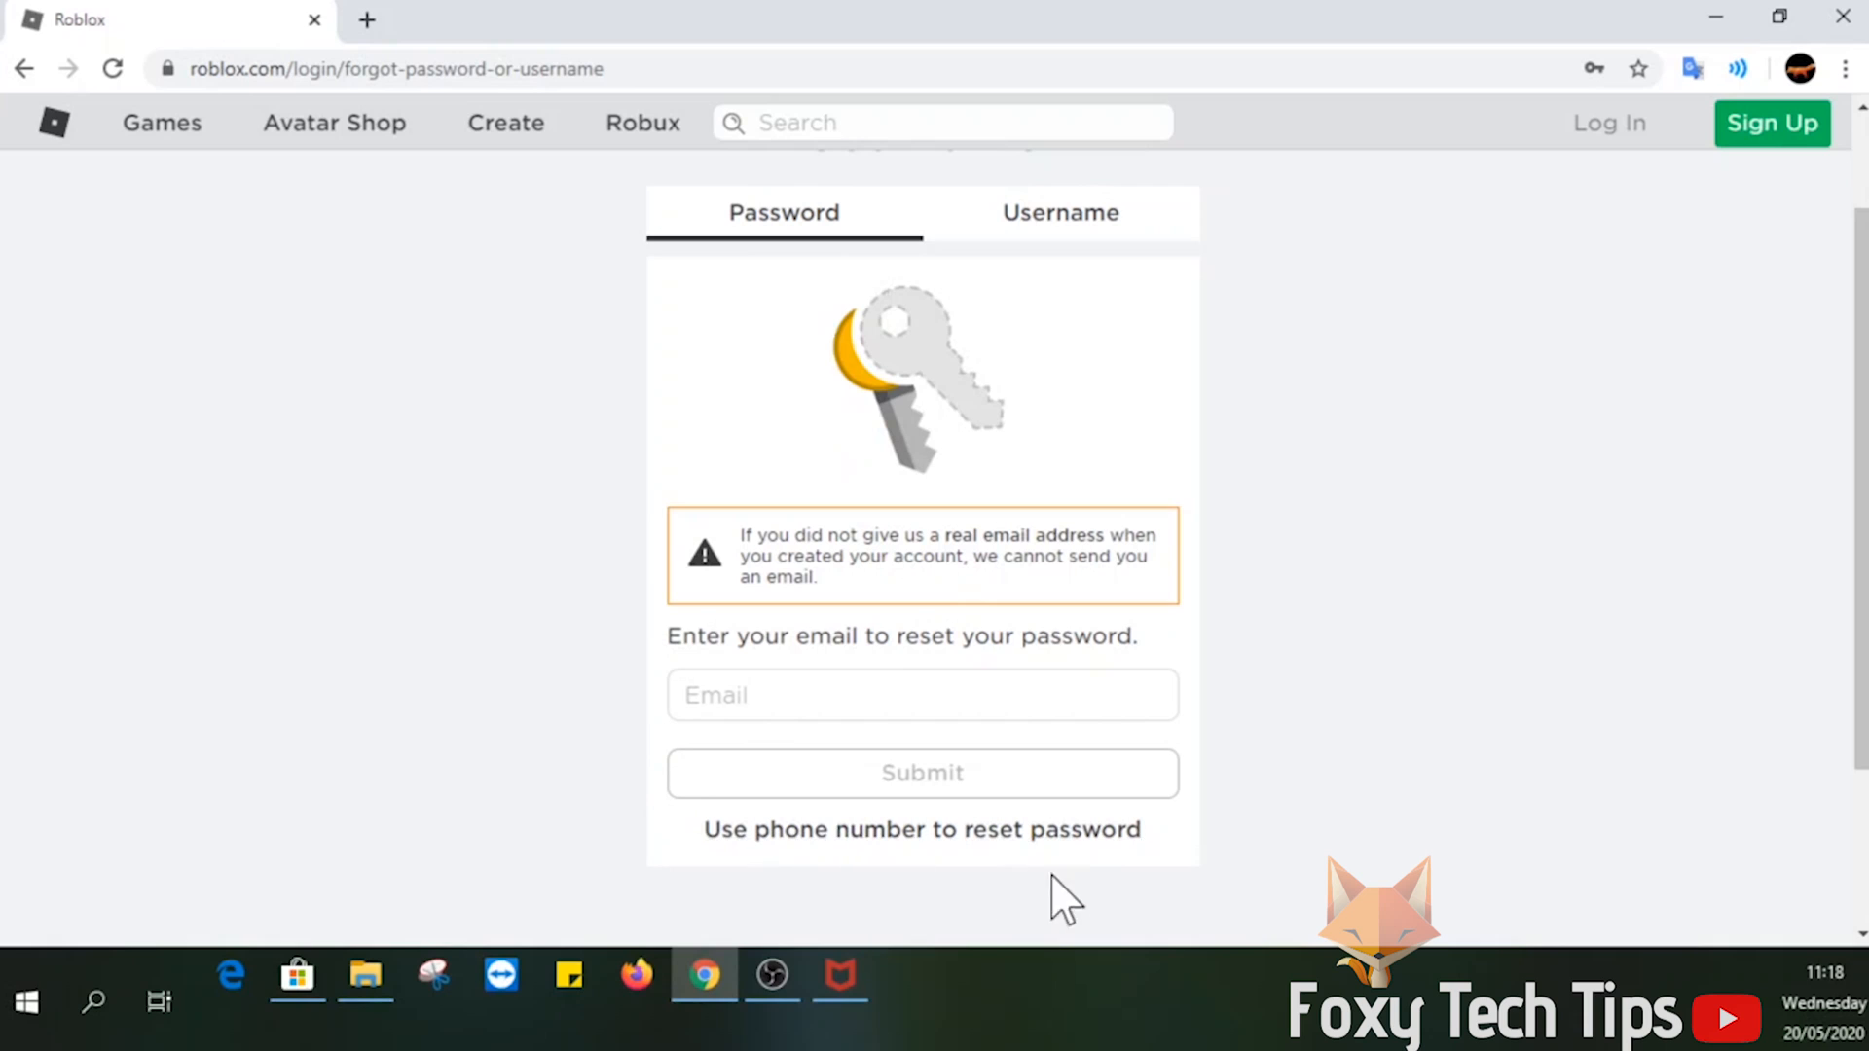
left_click(923, 829)
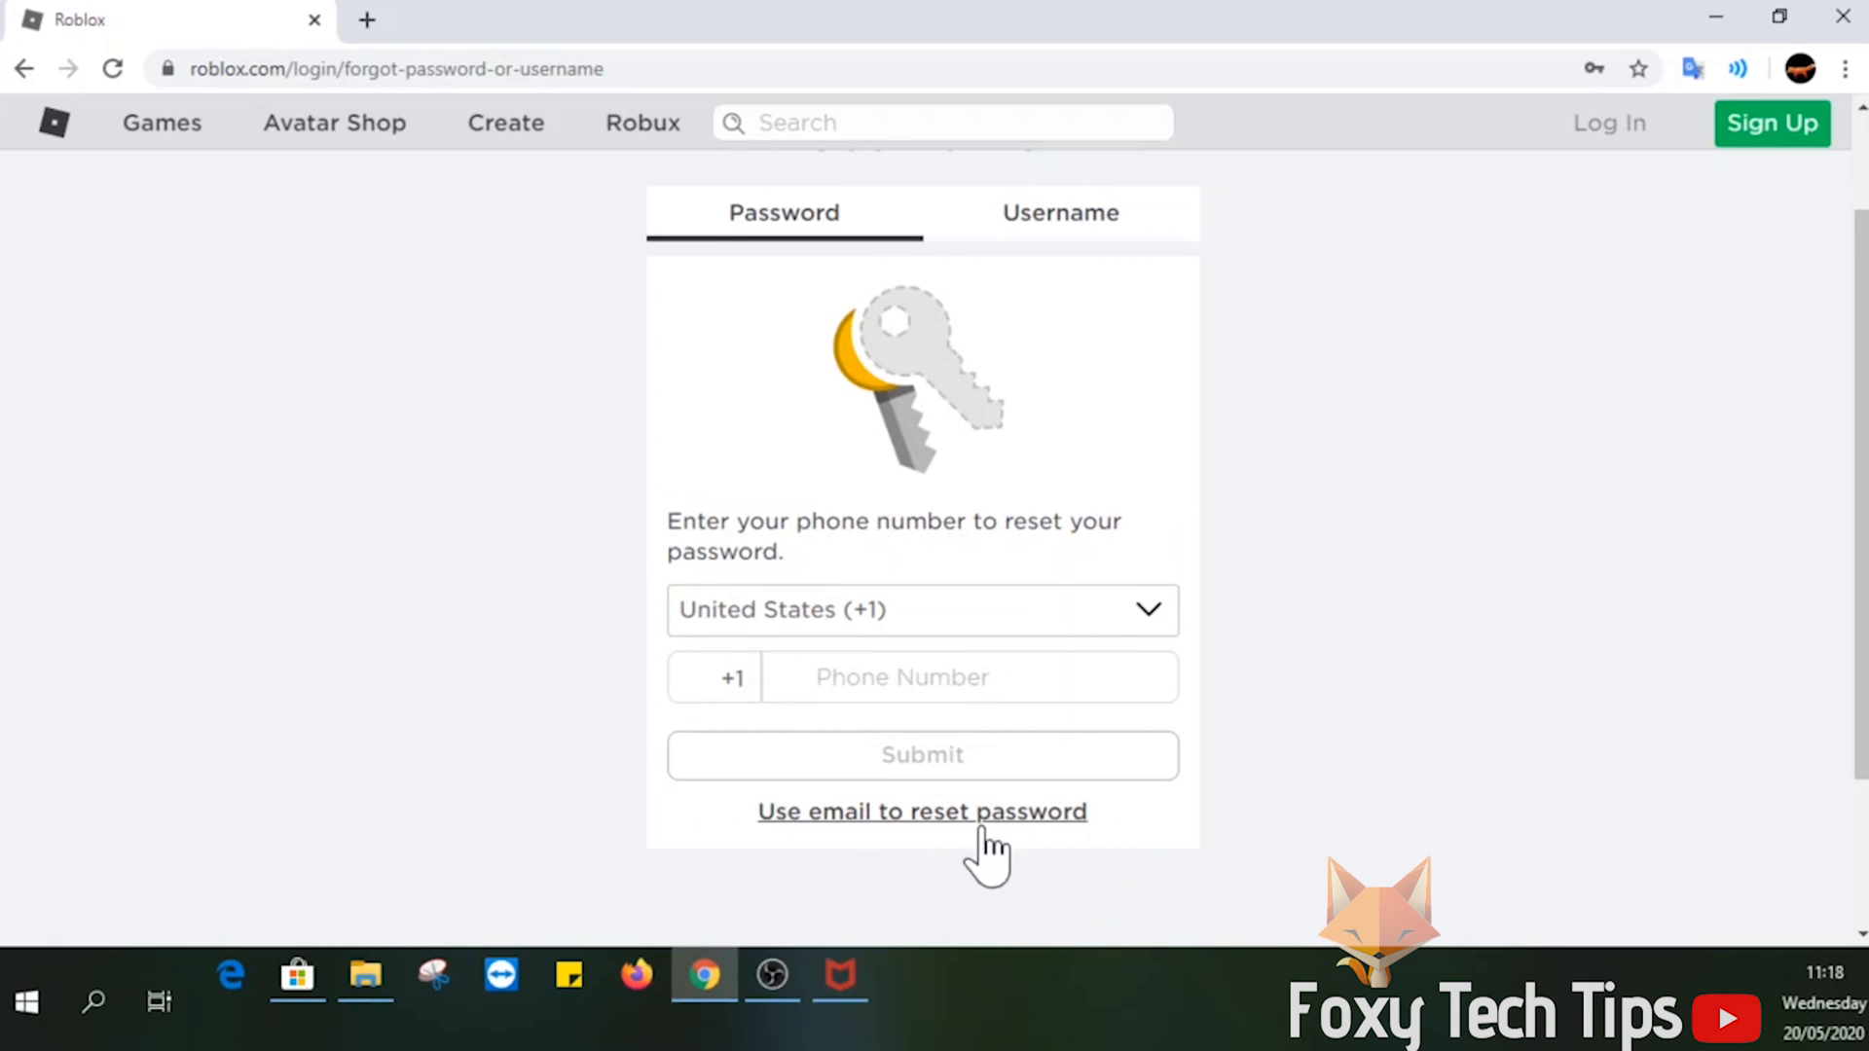
Step: Keep United States (+1) as the country code for the phone-number reset request
scroll("down", 3)
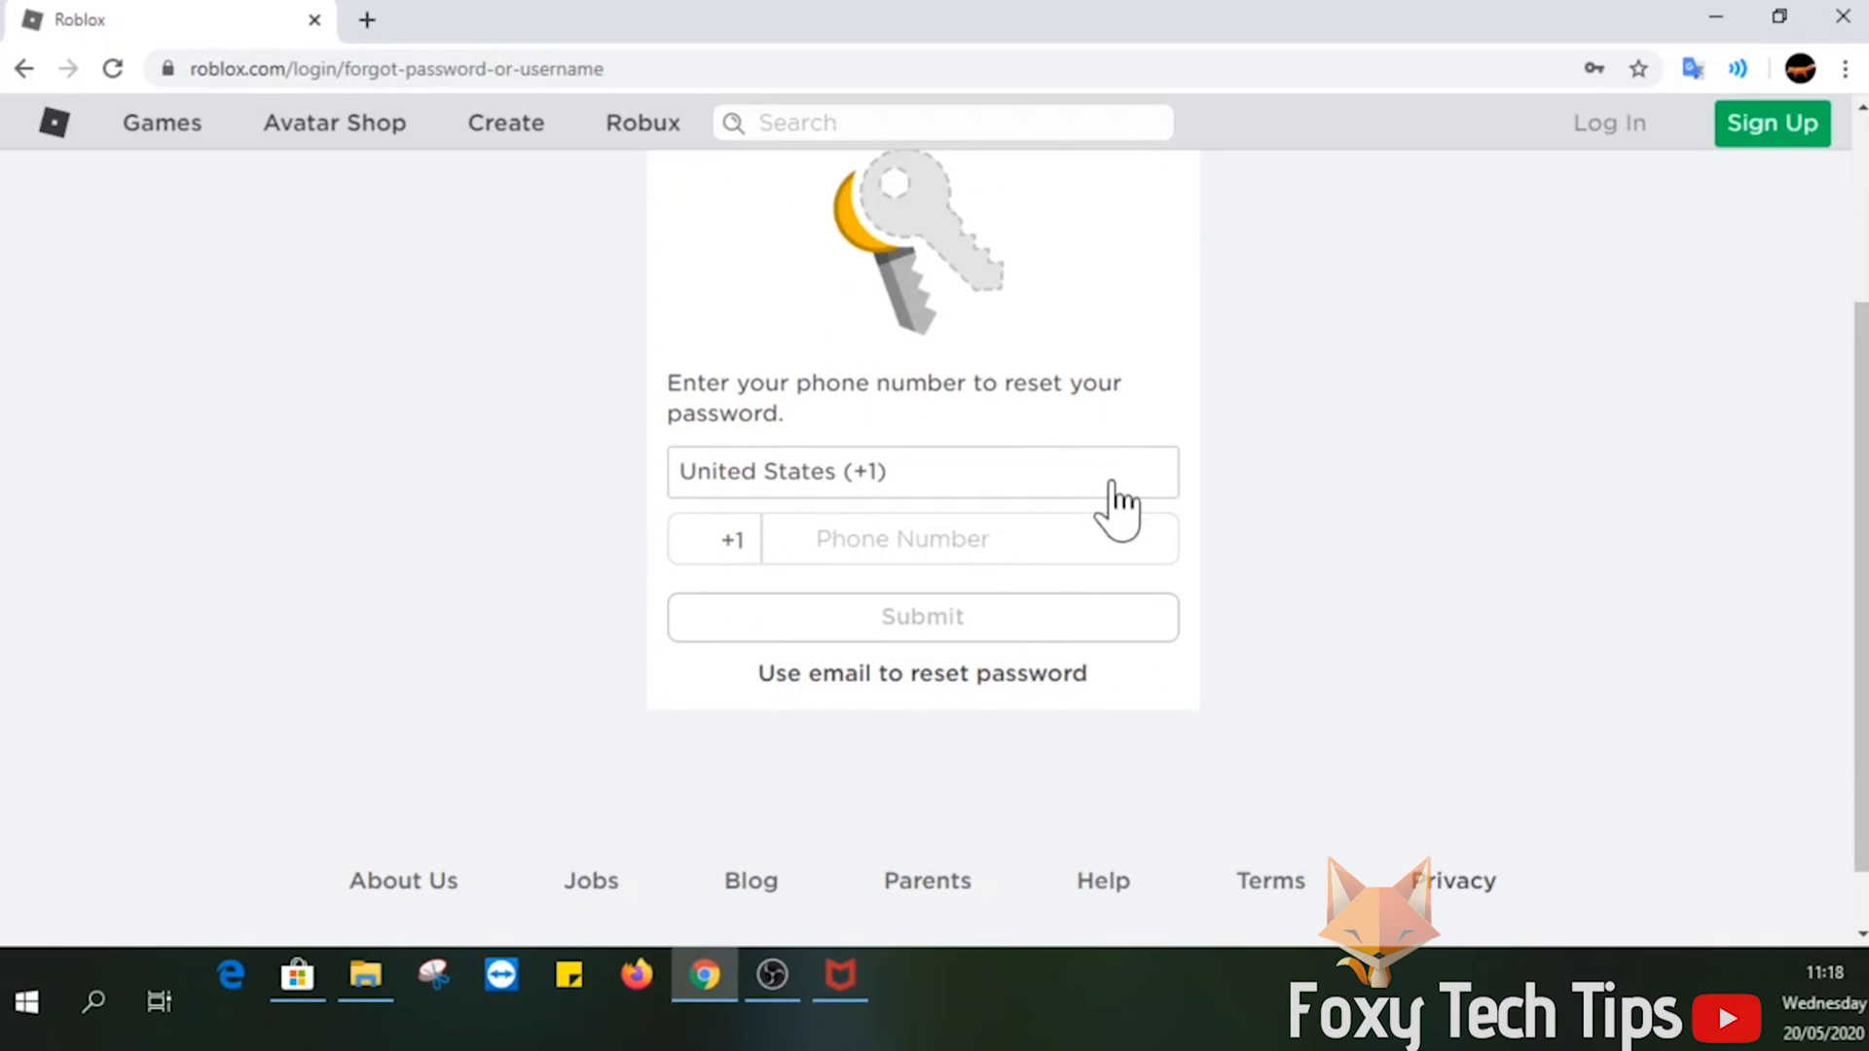
left_click(922, 471)
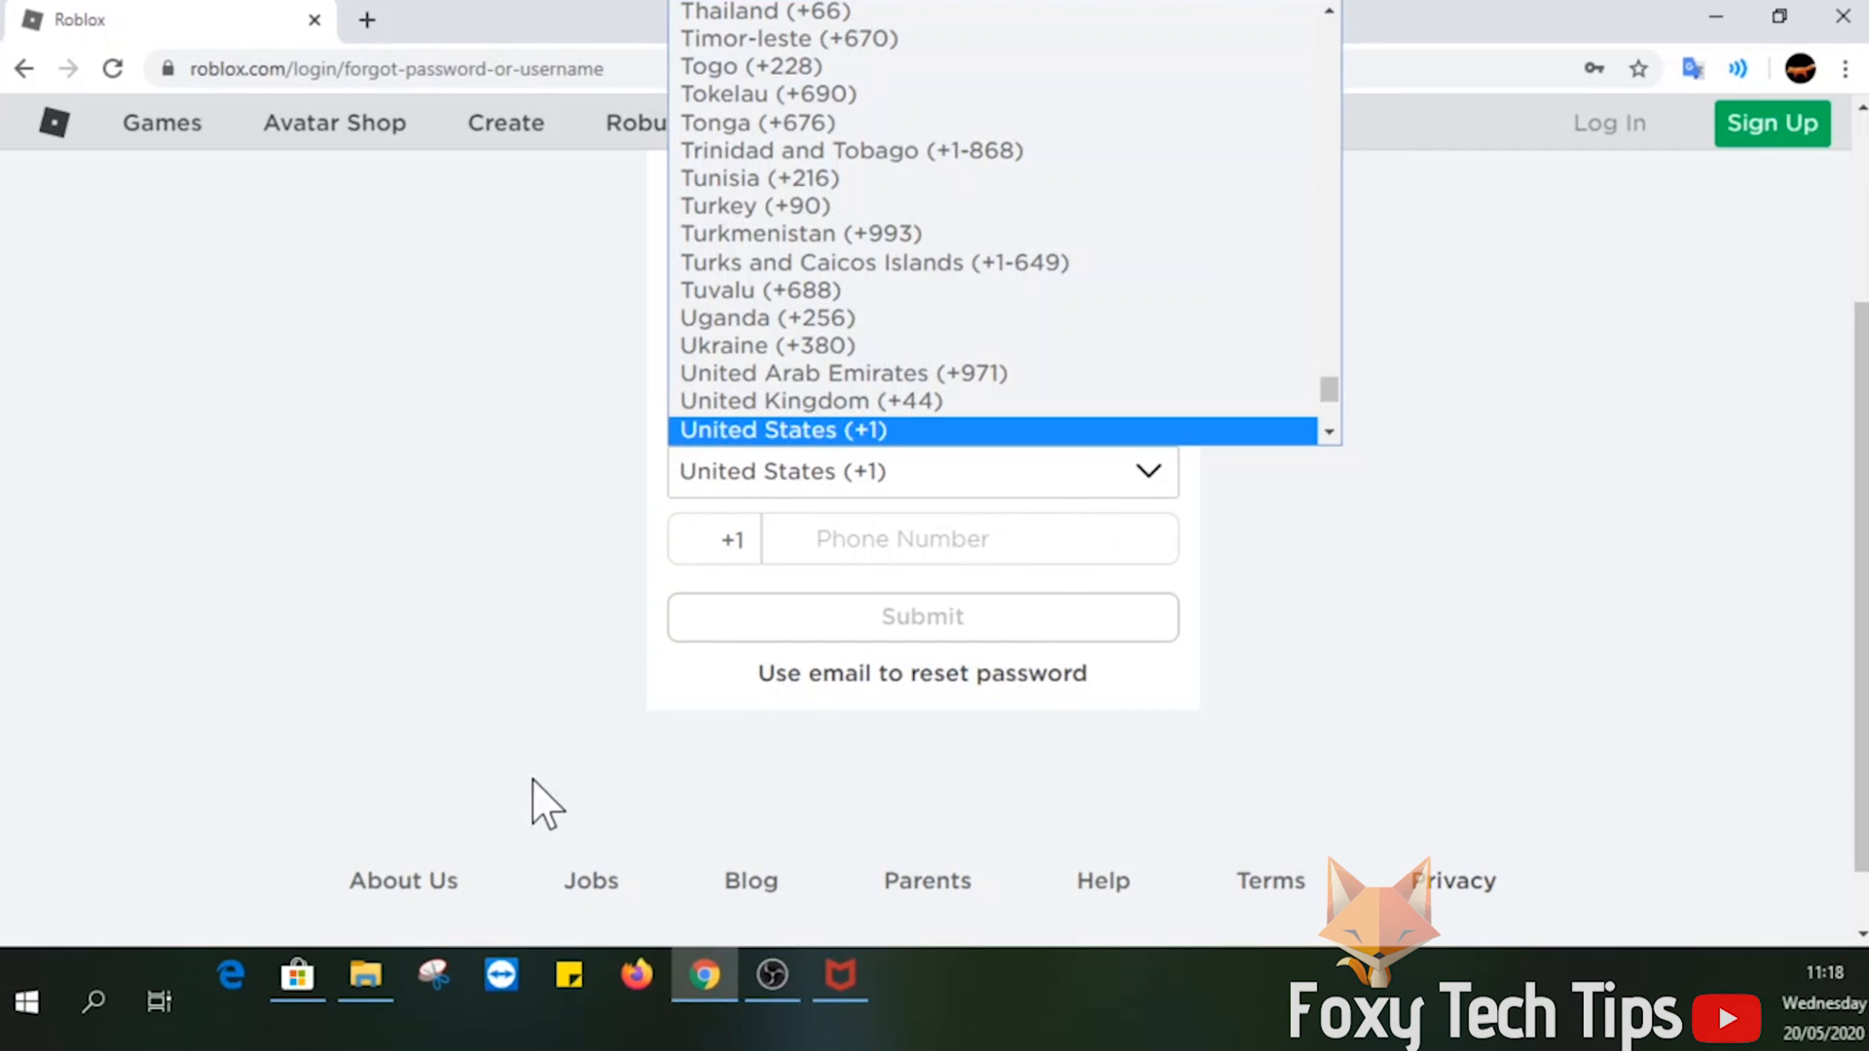
left_click(778, 430)
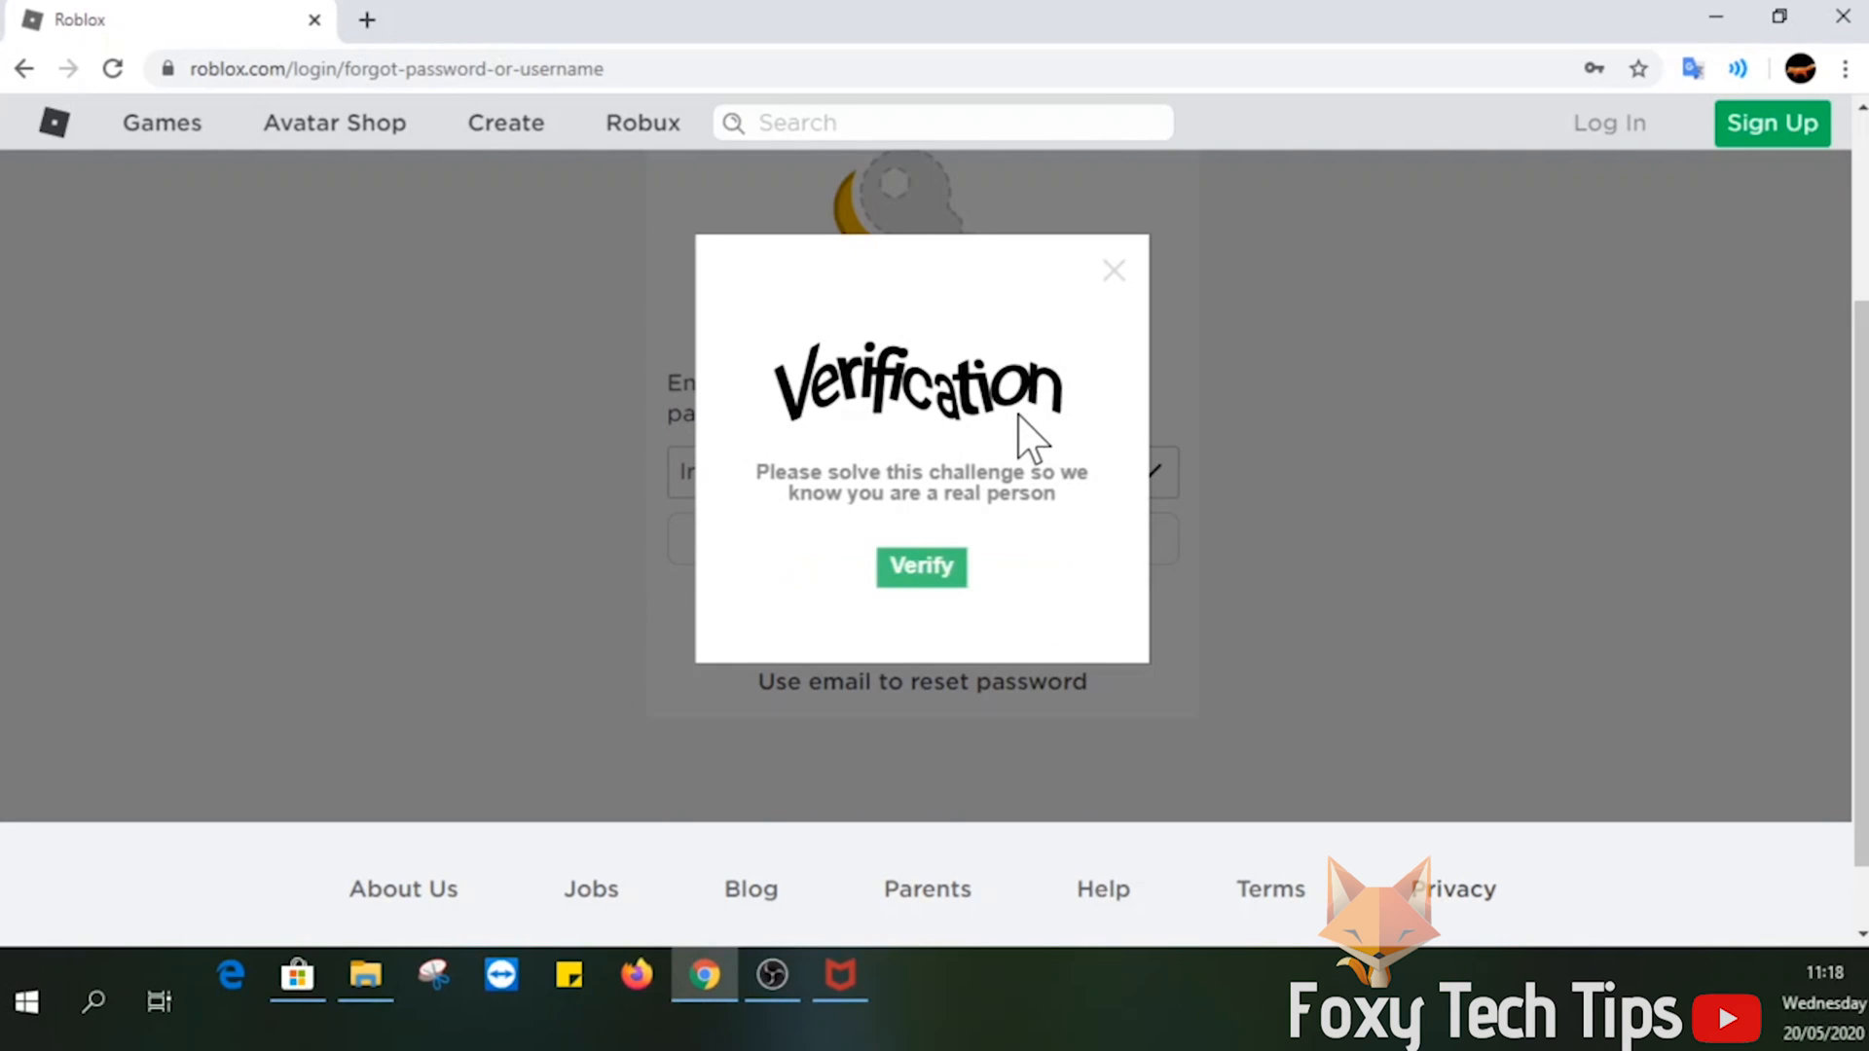
Step: Complete the real-person verification and enter the code sent to the phone
left_click(921, 566)
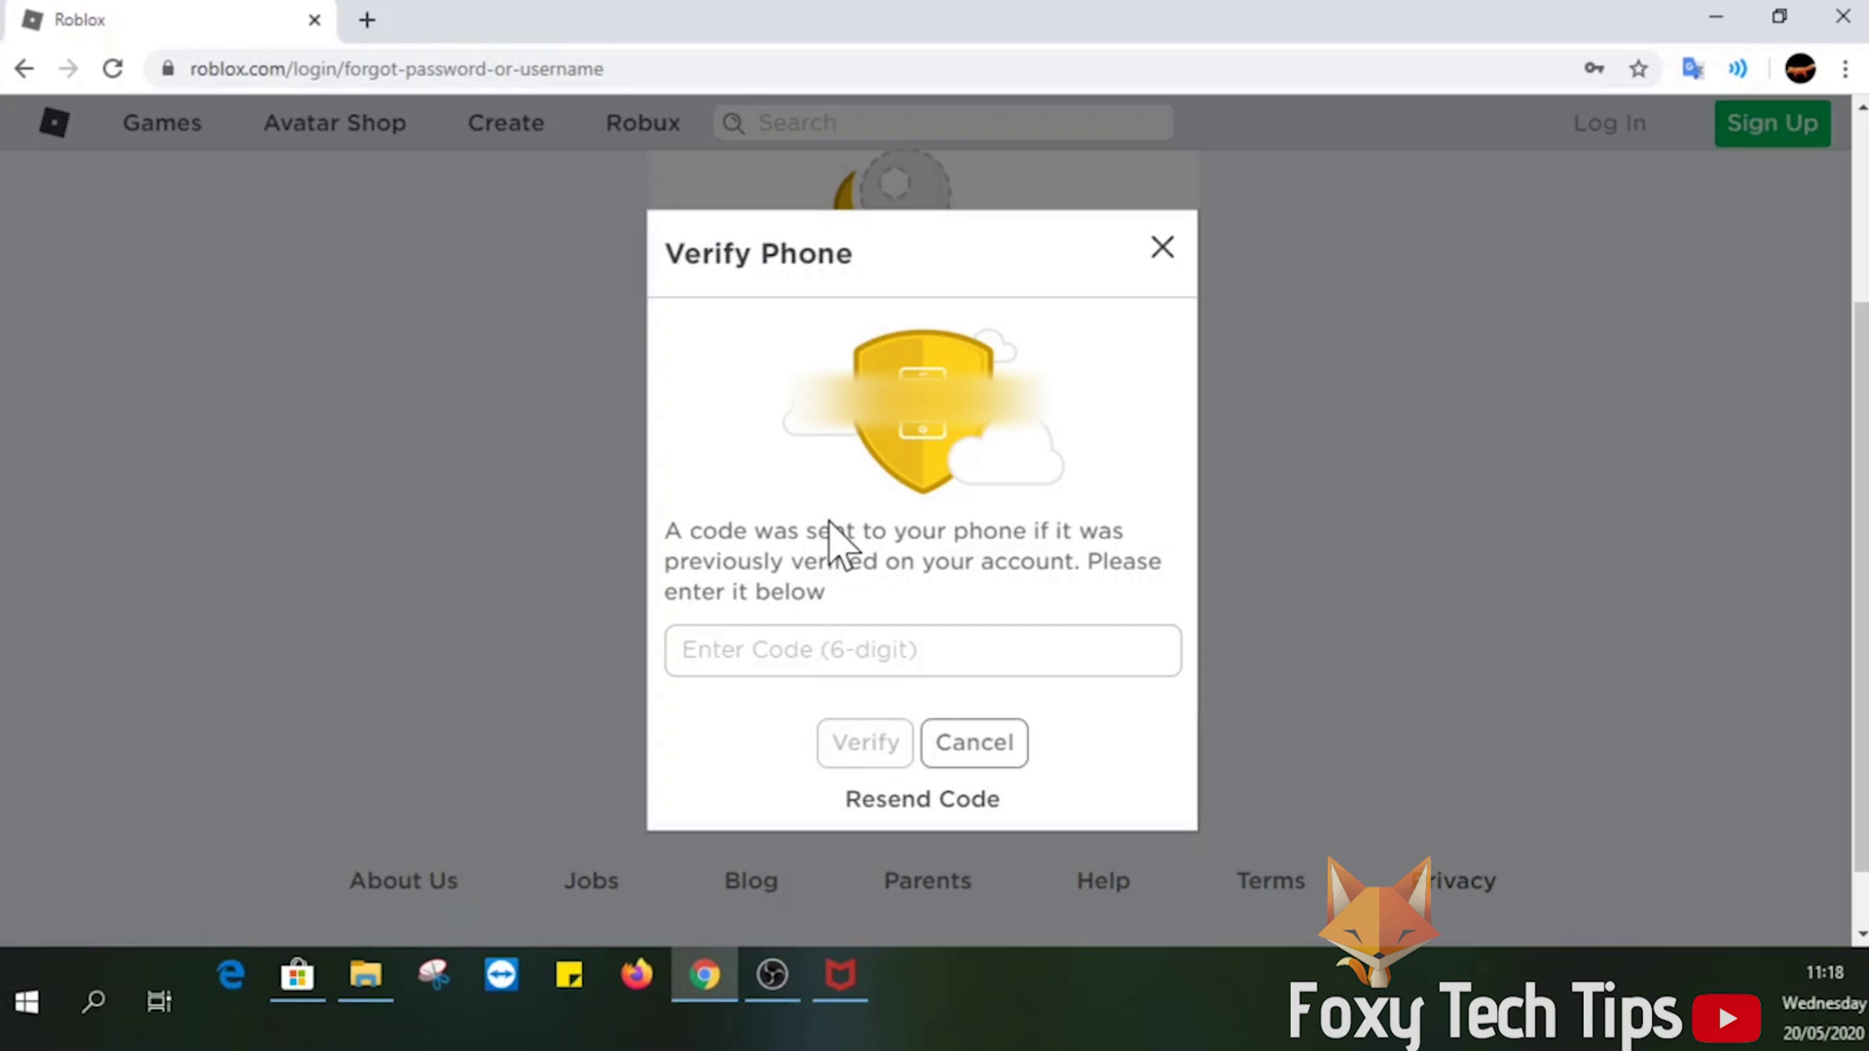
type("400")
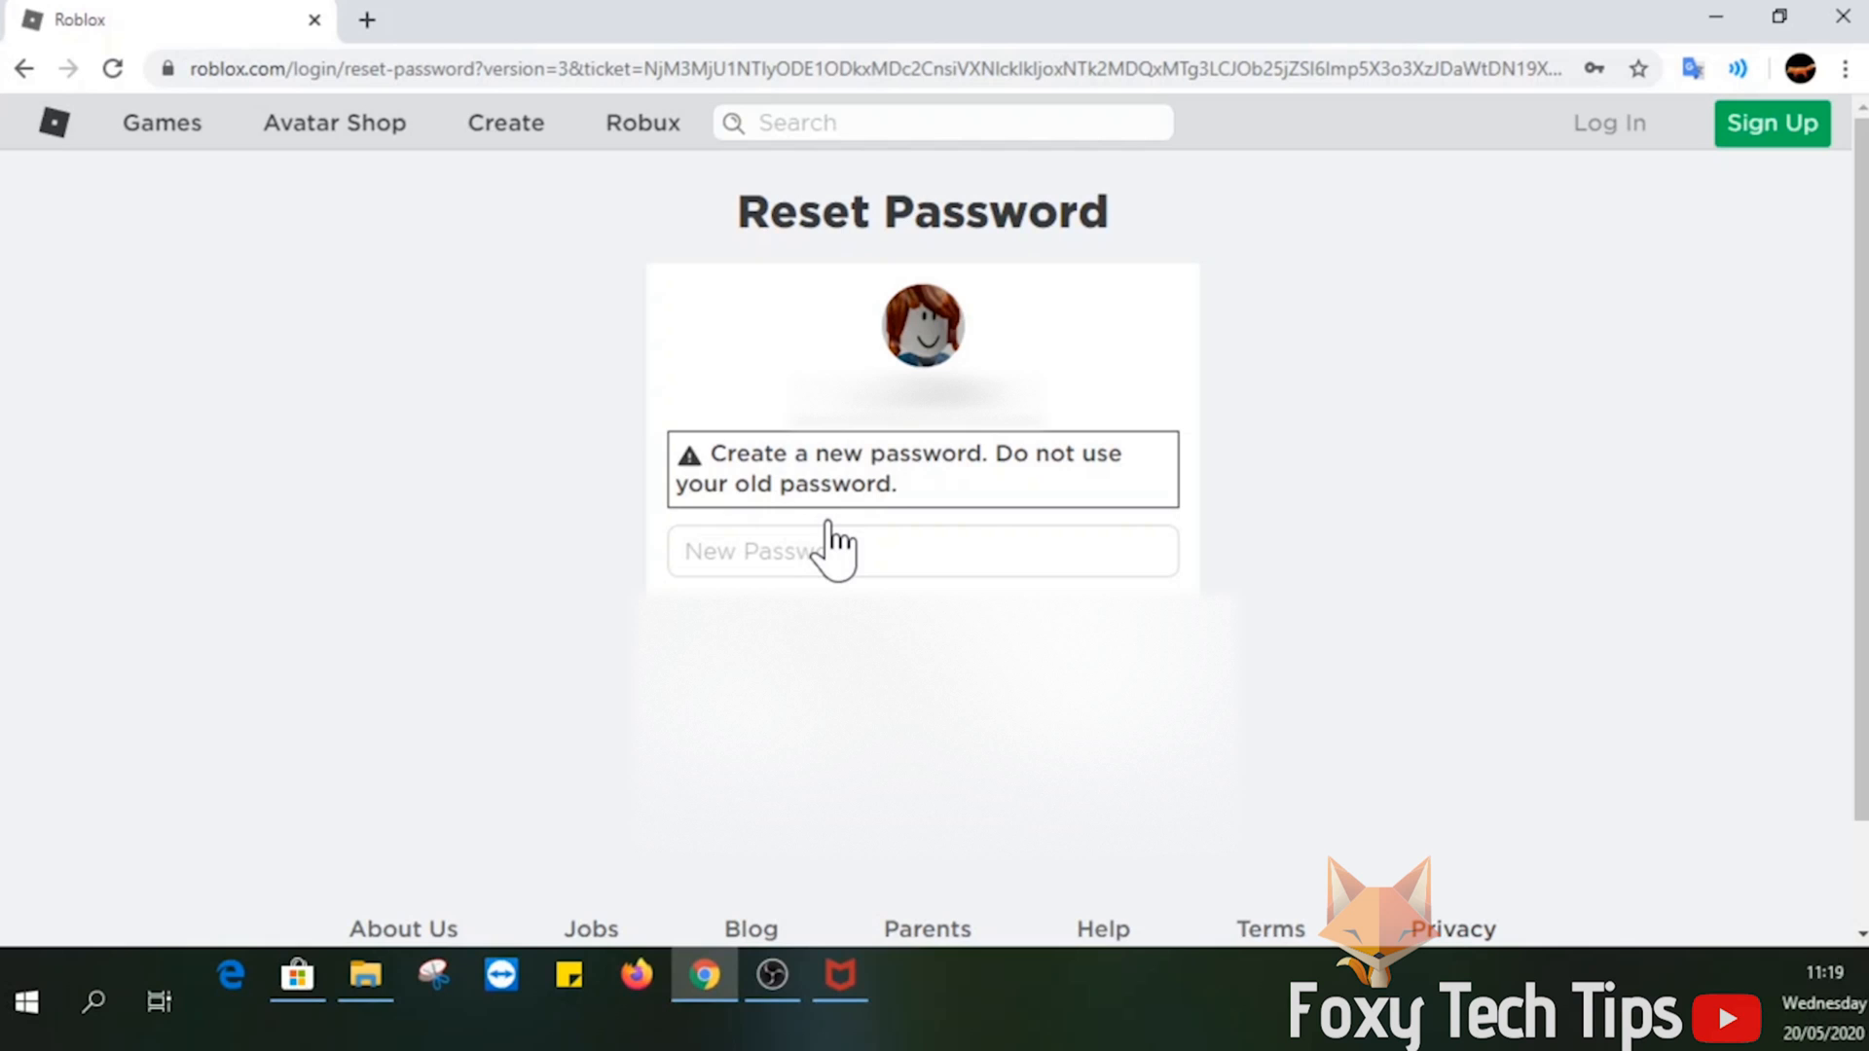
Step: Enter the new password in the New Password field of the Reset Password form
left_click(921, 552)
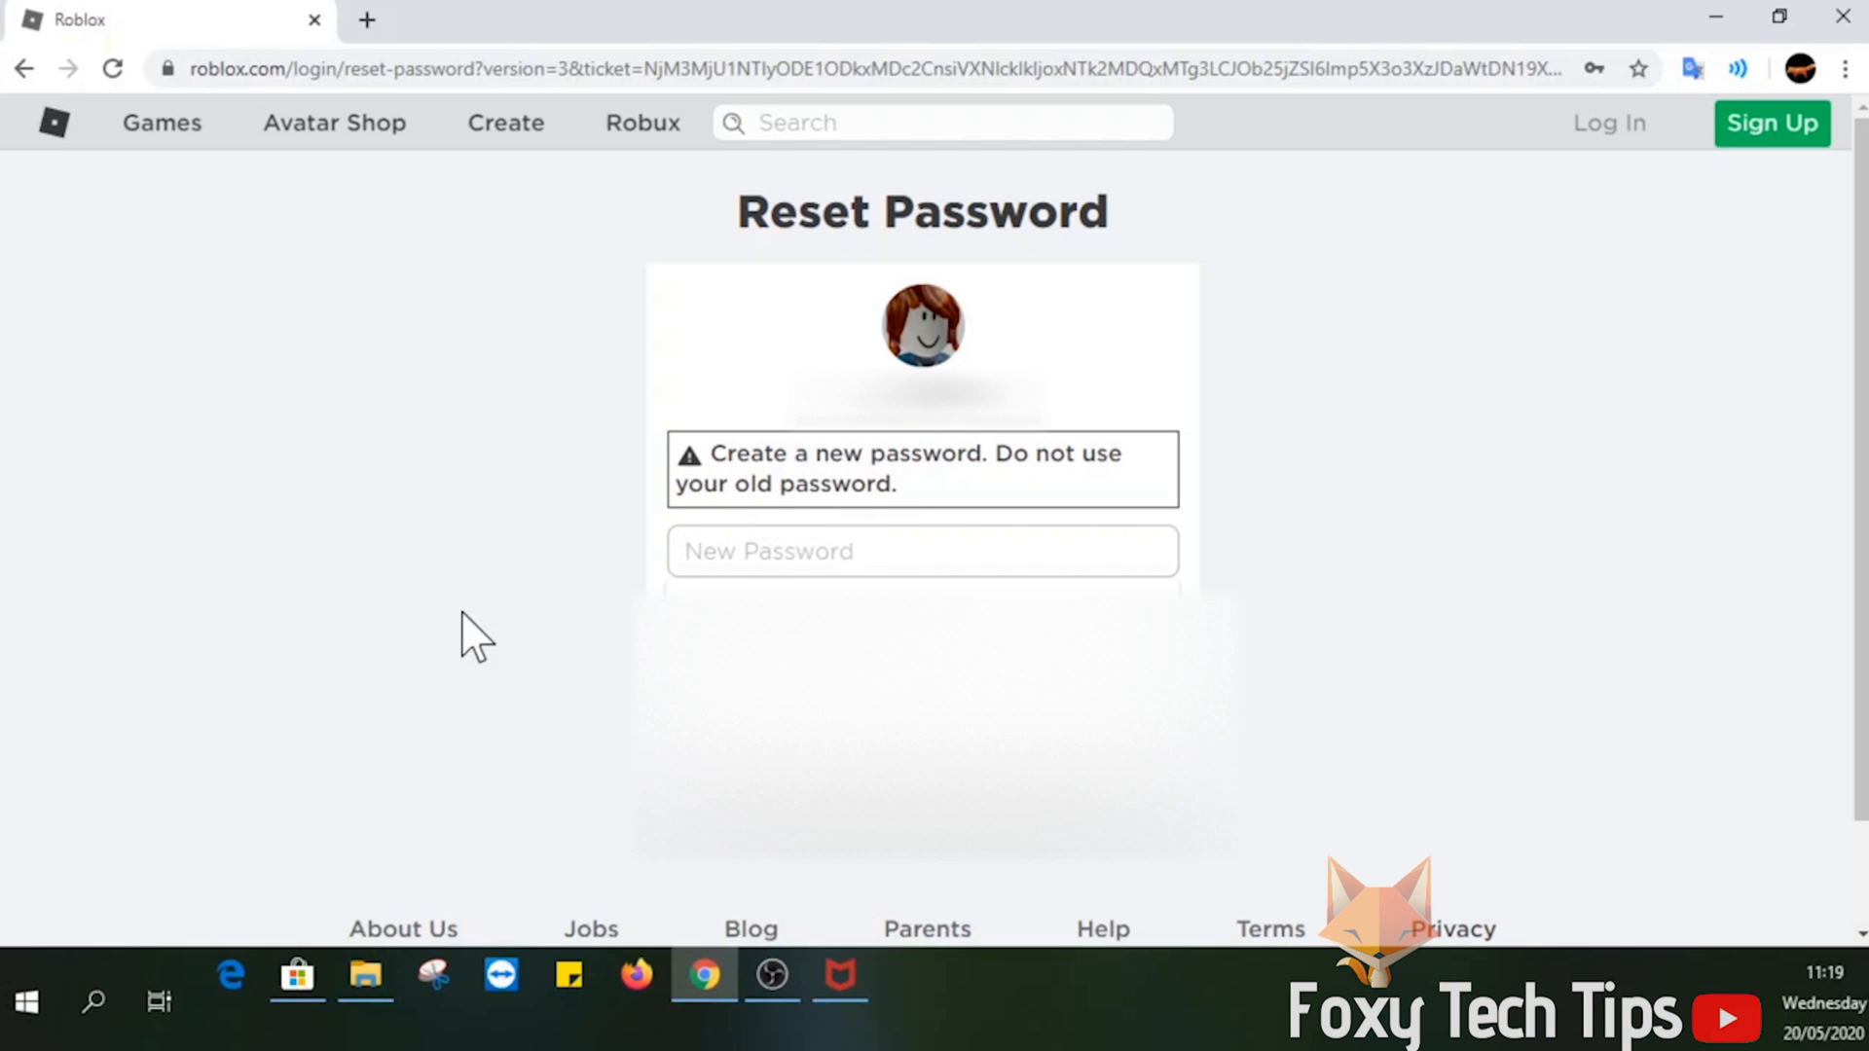
type("••••••••")
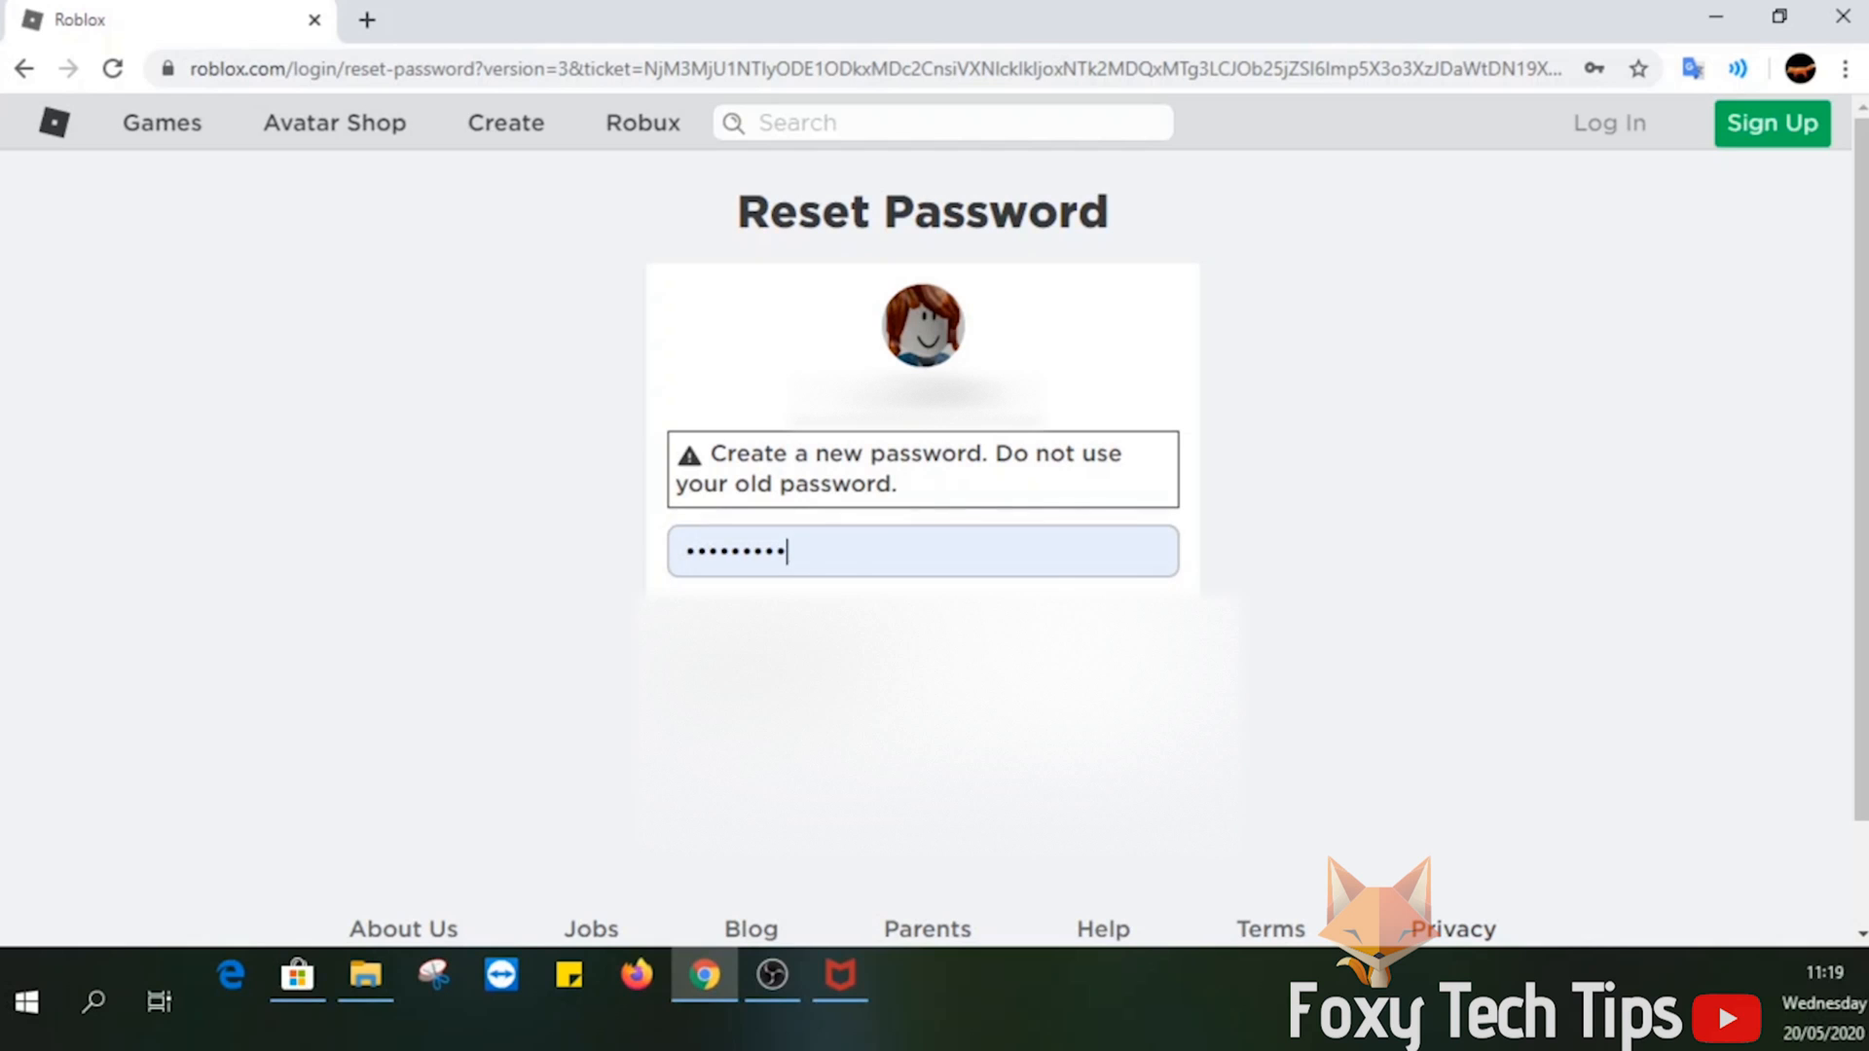
left_click(923, 553)
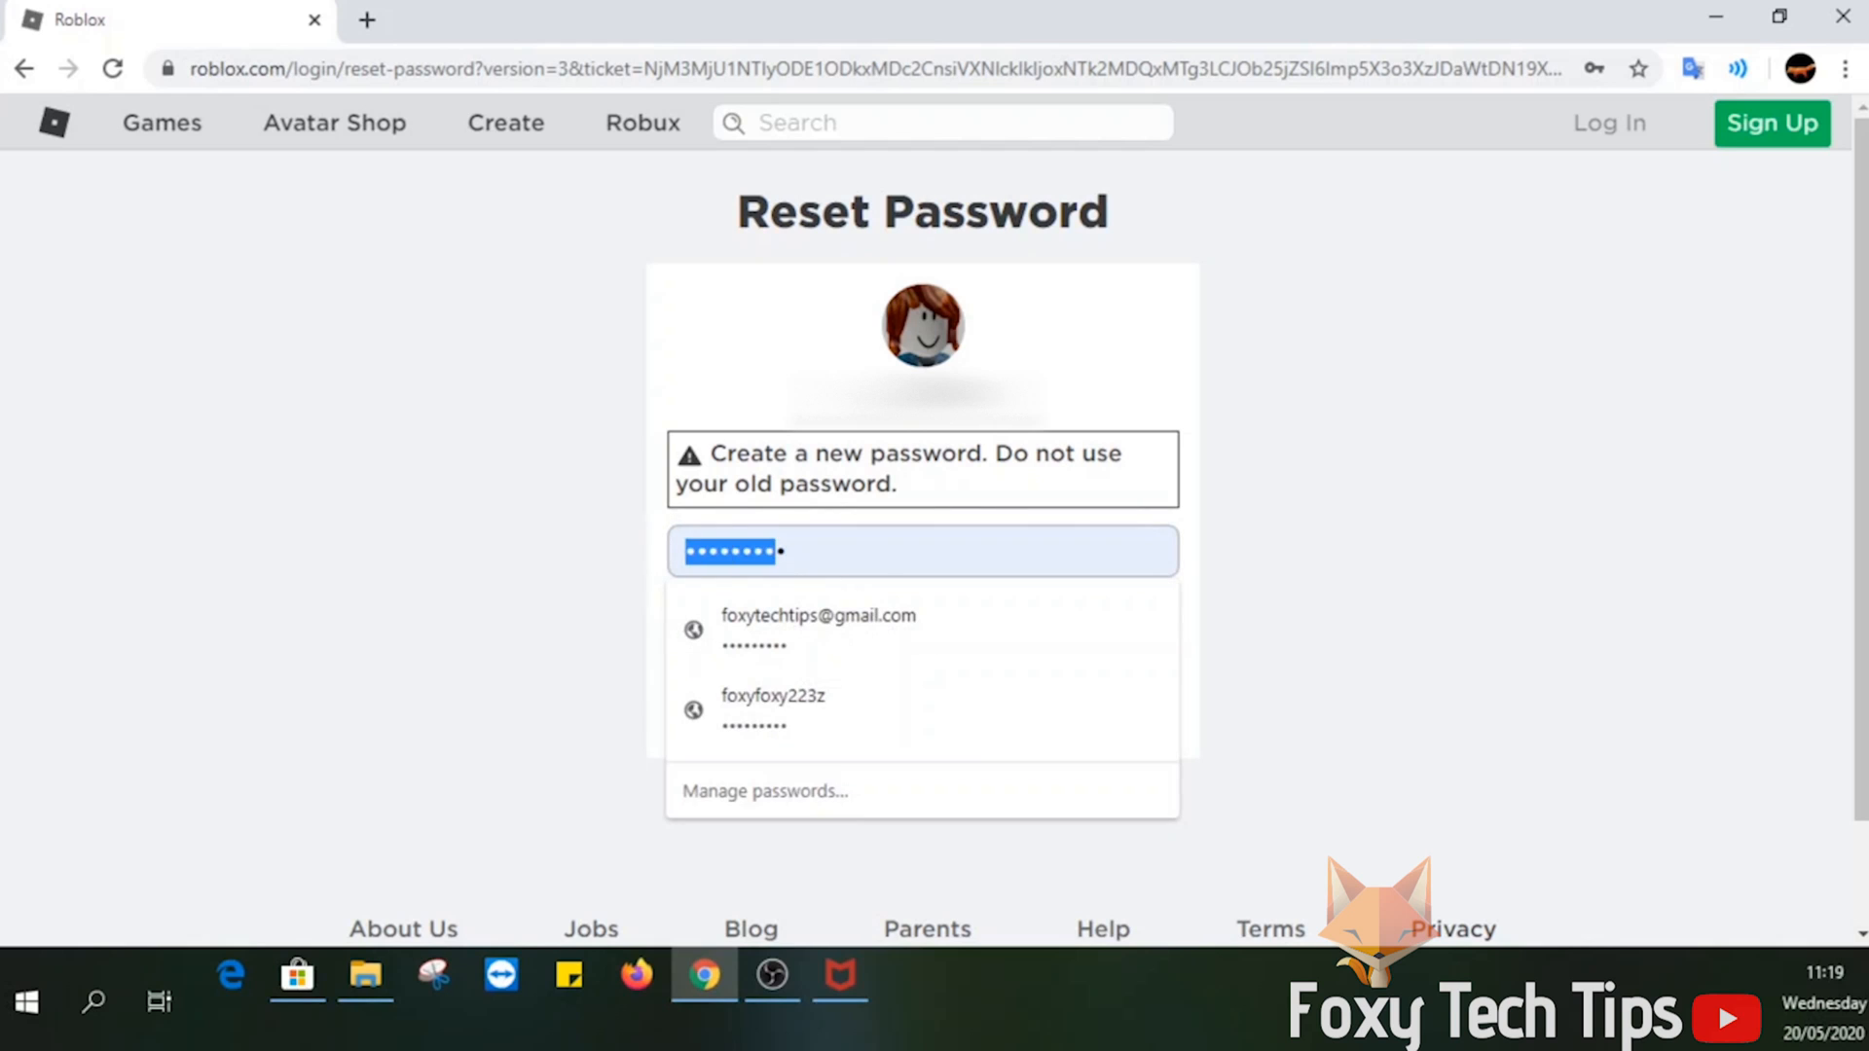